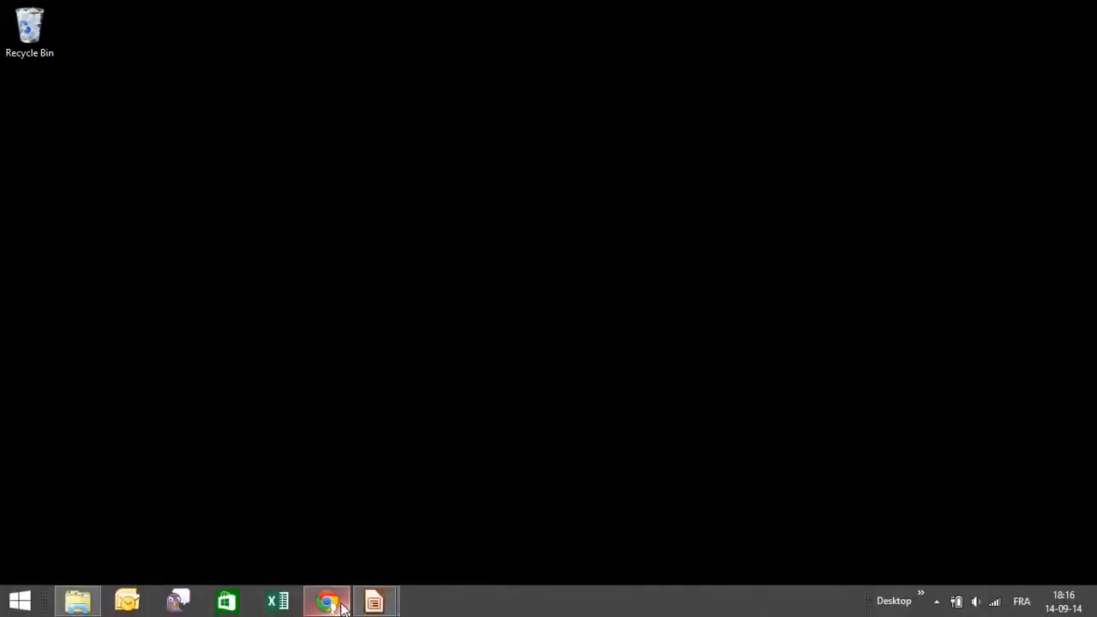
Bring up the browser window showing the Odoo Sales Customers list
{"action": "left_click", "coordinate": [326, 600]}
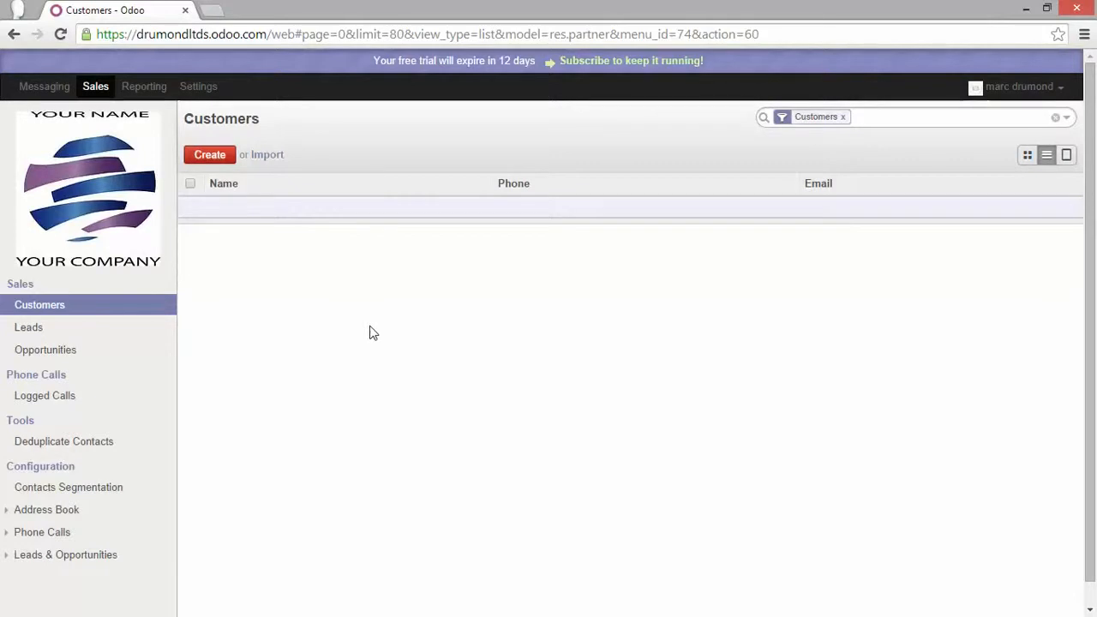
{"action": "mouse_move", "coordinate": [209, 158]}
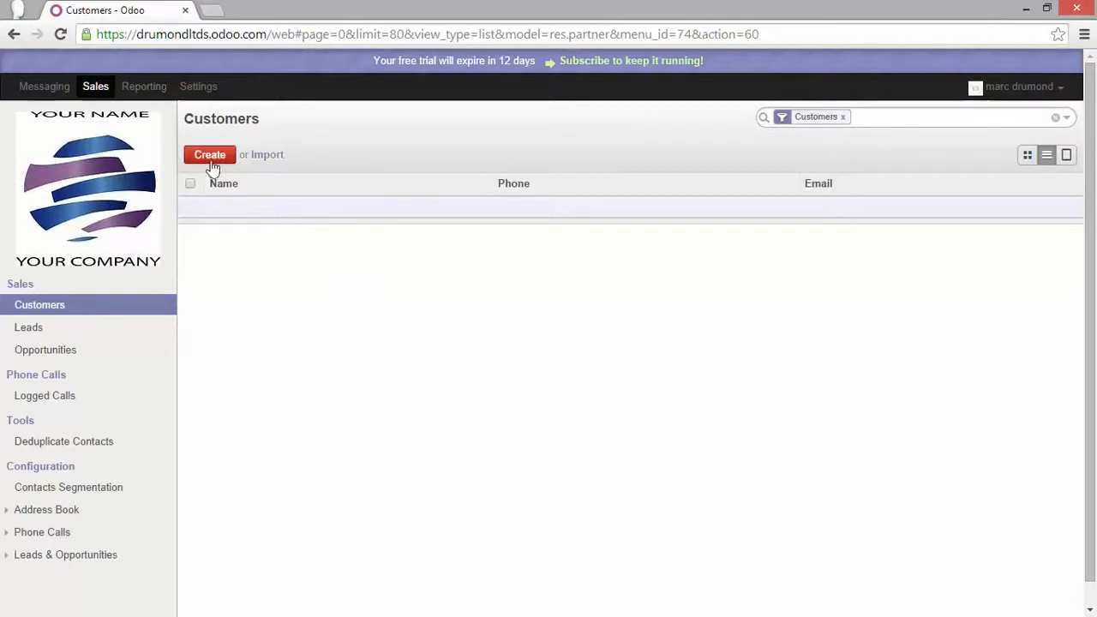
Create a new customer and enter the name 'Smith ltd'
{"action": "left_click", "coordinate": [209, 155]}
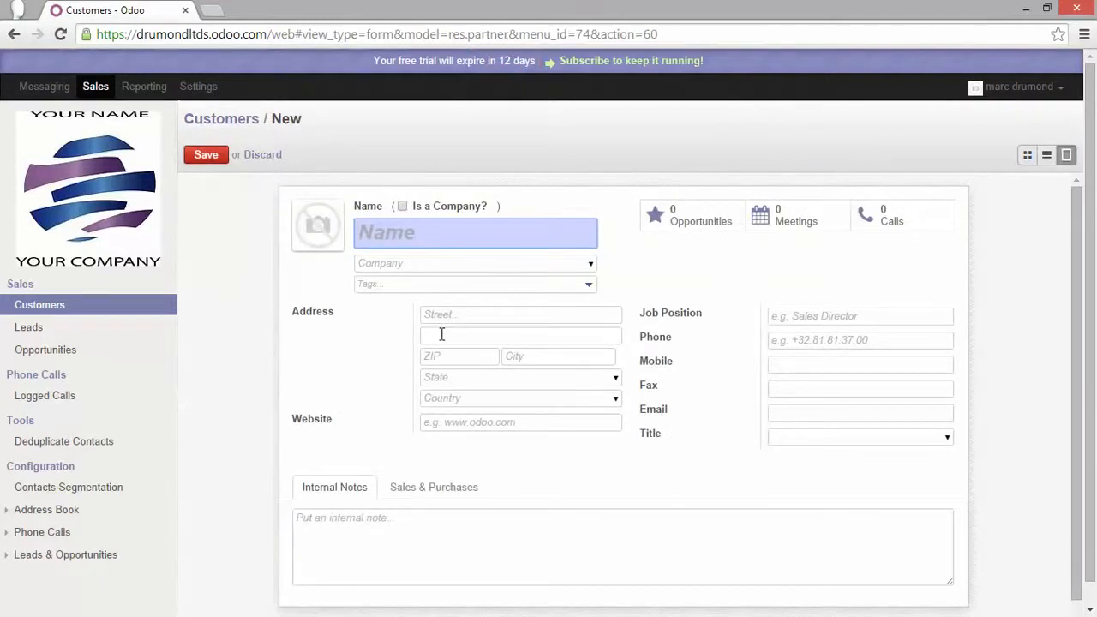
{"action": "left_click", "coordinate": [476, 233]}
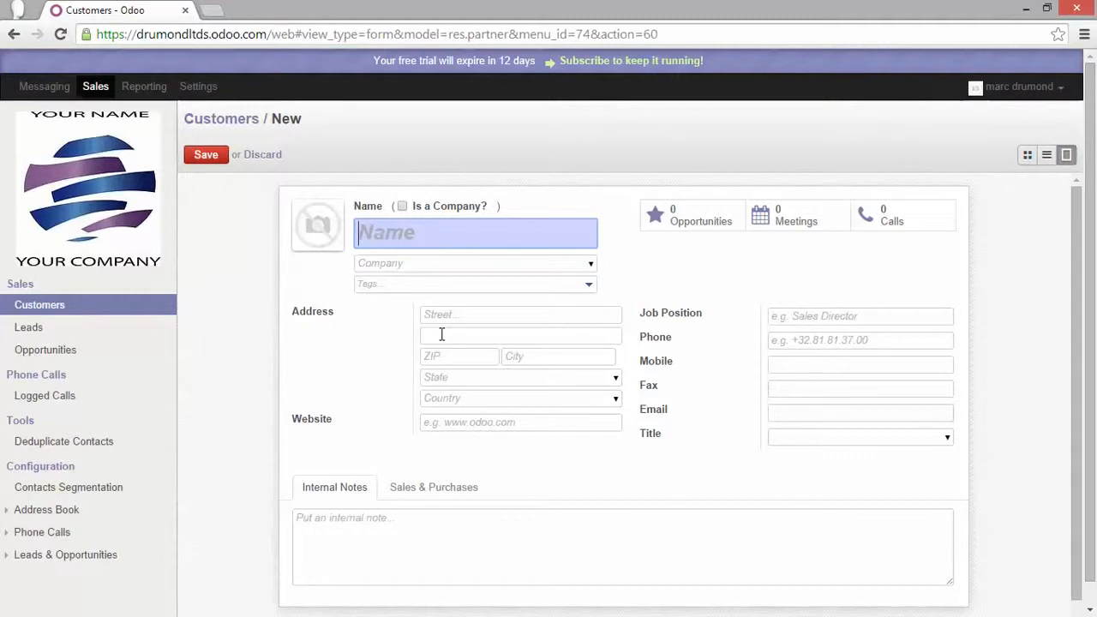
{"action": "type", "text": "Smith ltd"}
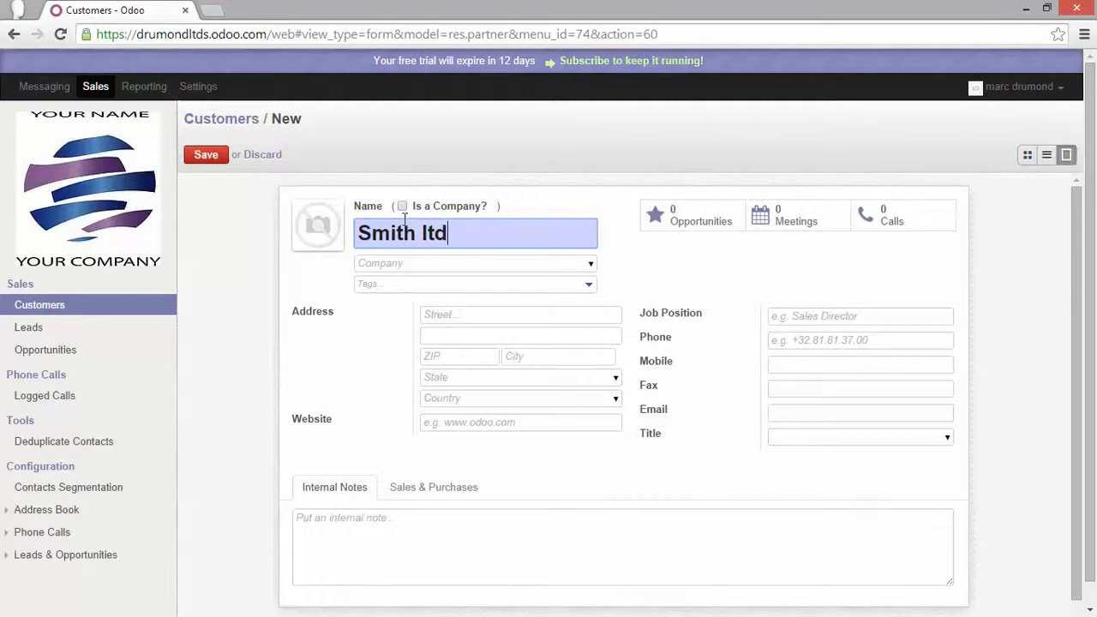
Tick 'Is a Company?' so Smith ltd is treated as a company
{"action": "left_click", "coordinate": [401, 205]}
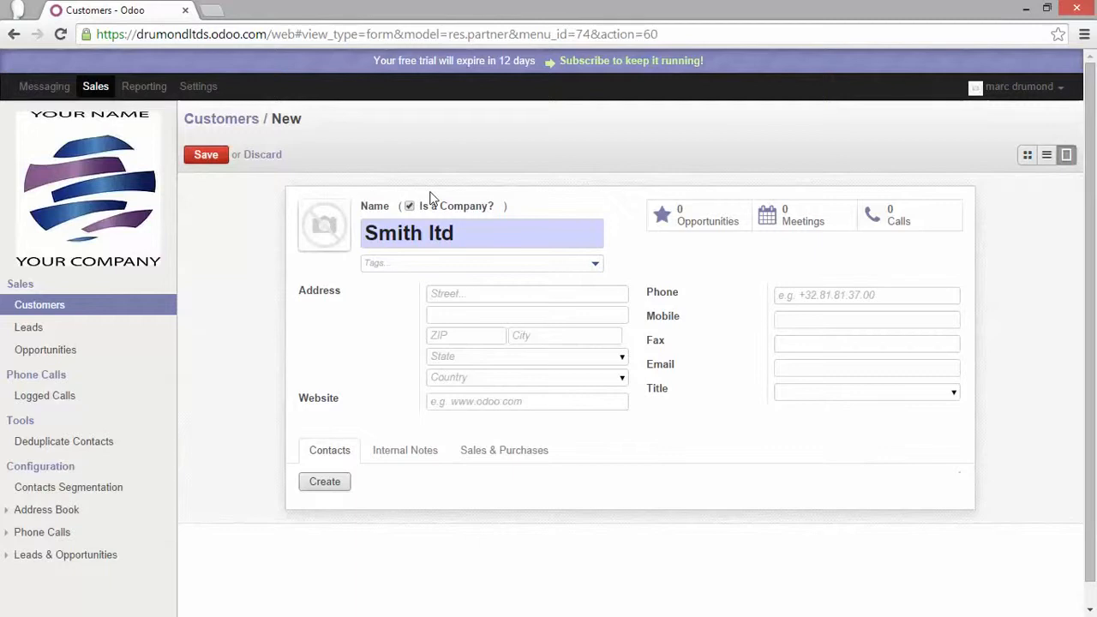
{"action": "mouse_move", "coordinate": [597, 272]}
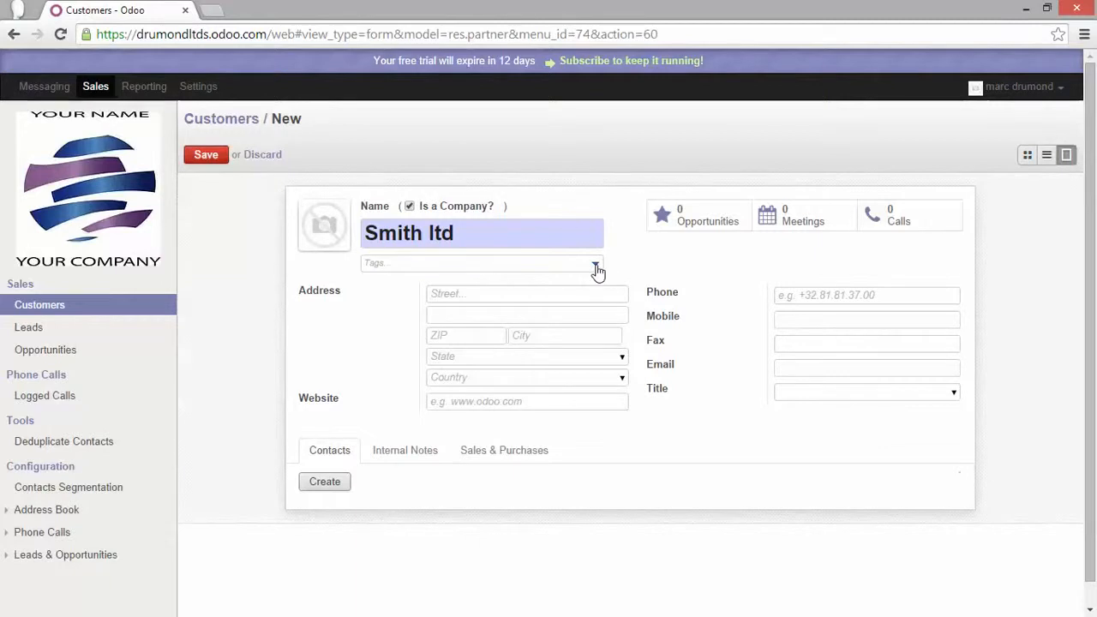
Add the It service and Corporate tags to Smith ltd
{"action": "left_click", "coordinate": [480, 264]}
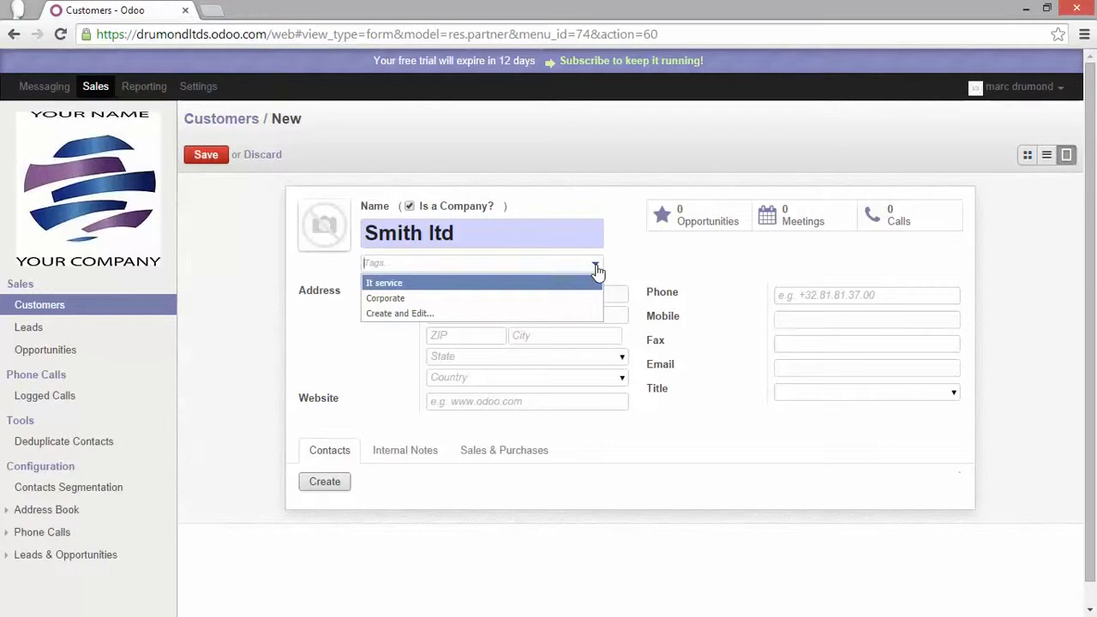
{"action": "left_click", "coordinate": [470, 264]}
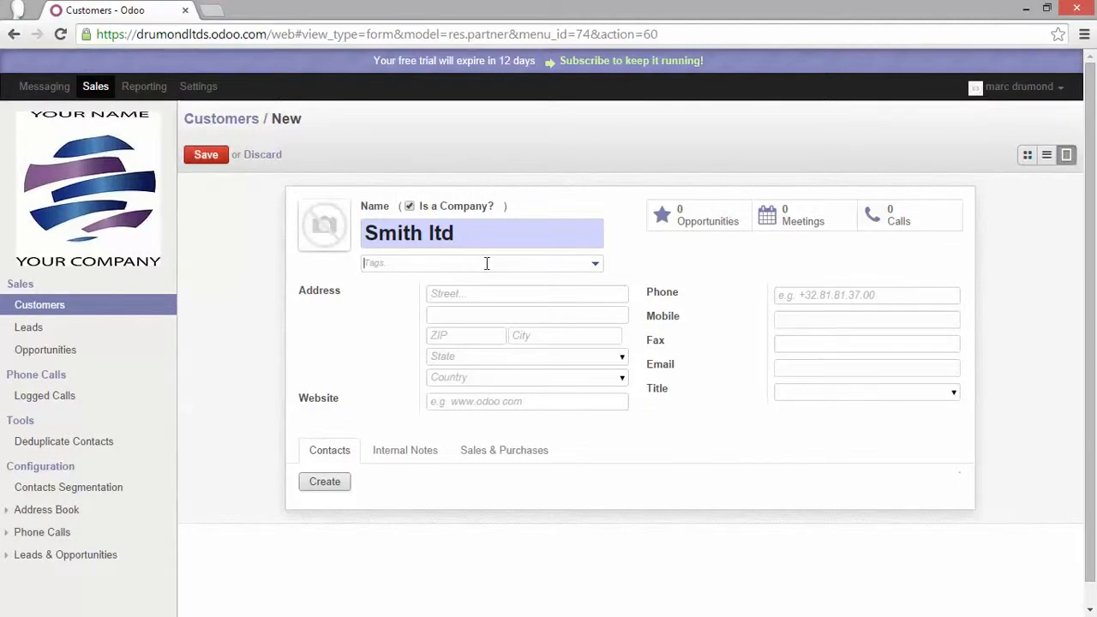
{"action": "left_click", "coordinate": [480, 264]}
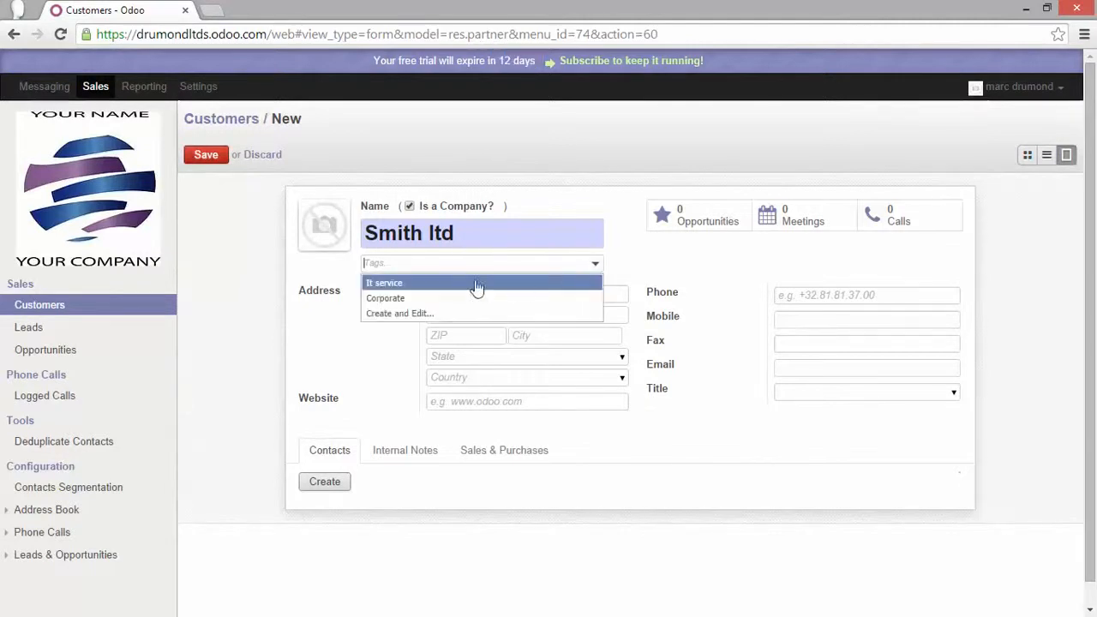
{"action": "left_click", "coordinate": [384, 283]}
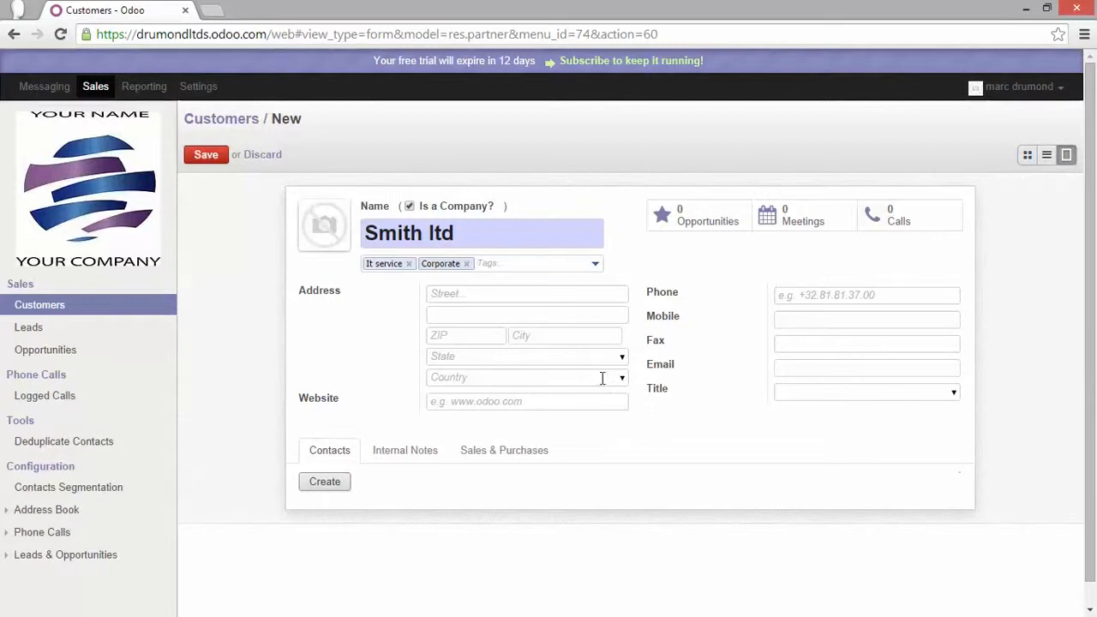
Open 'Search More...' from the Country field to get the full country list
{"action": "left_click", "coordinate": [522, 377]}
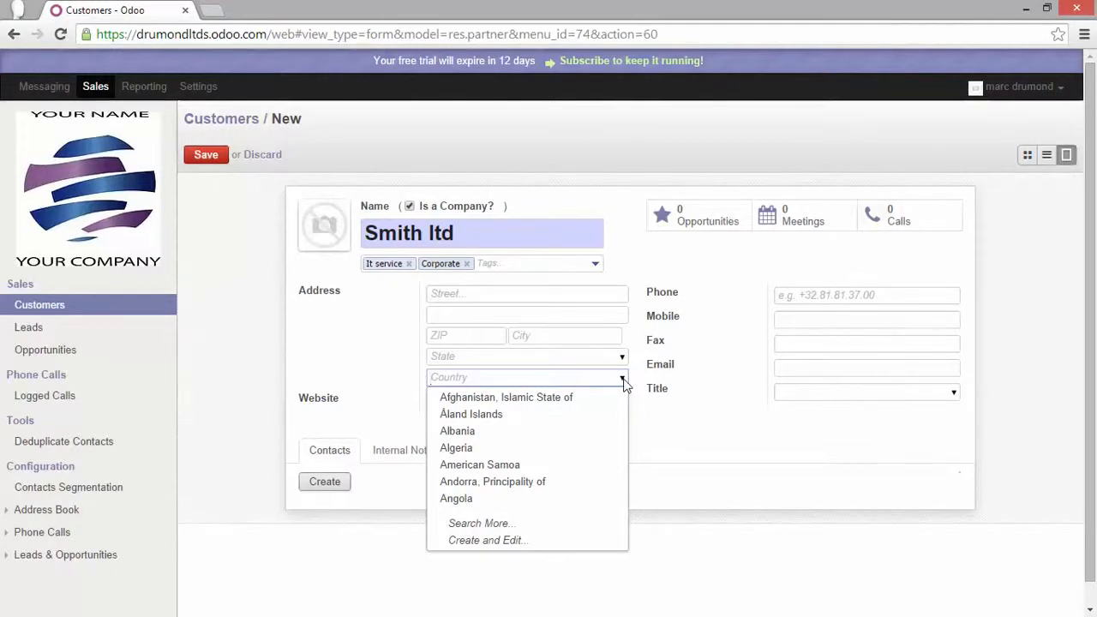
{"action": "mouse_move", "coordinate": [494, 480]}
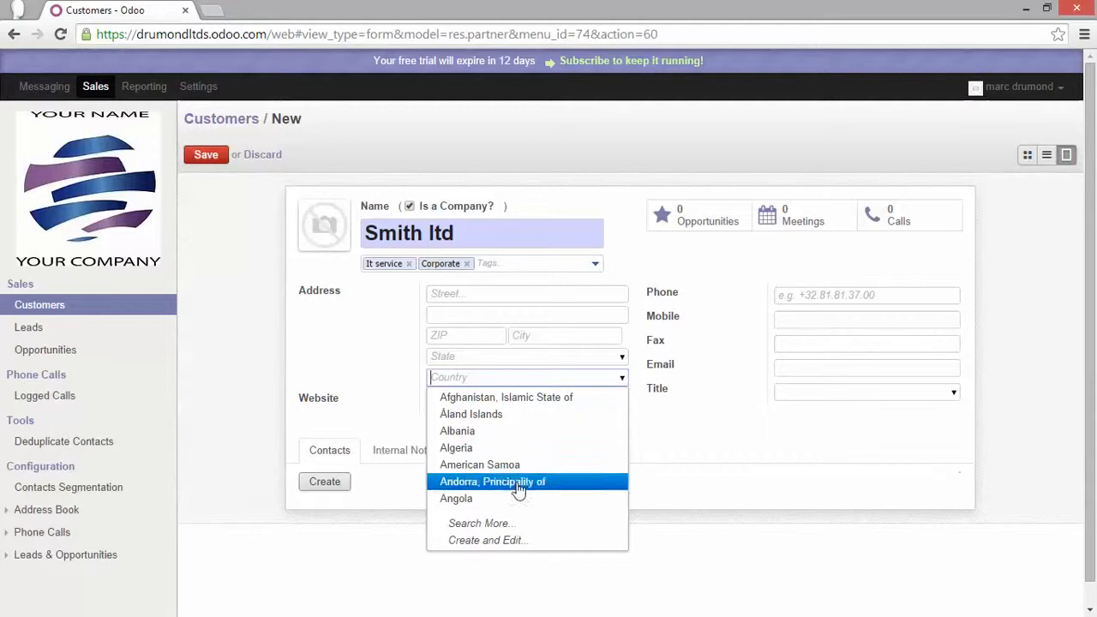
{"action": "mouse_move", "coordinate": [500, 524]}
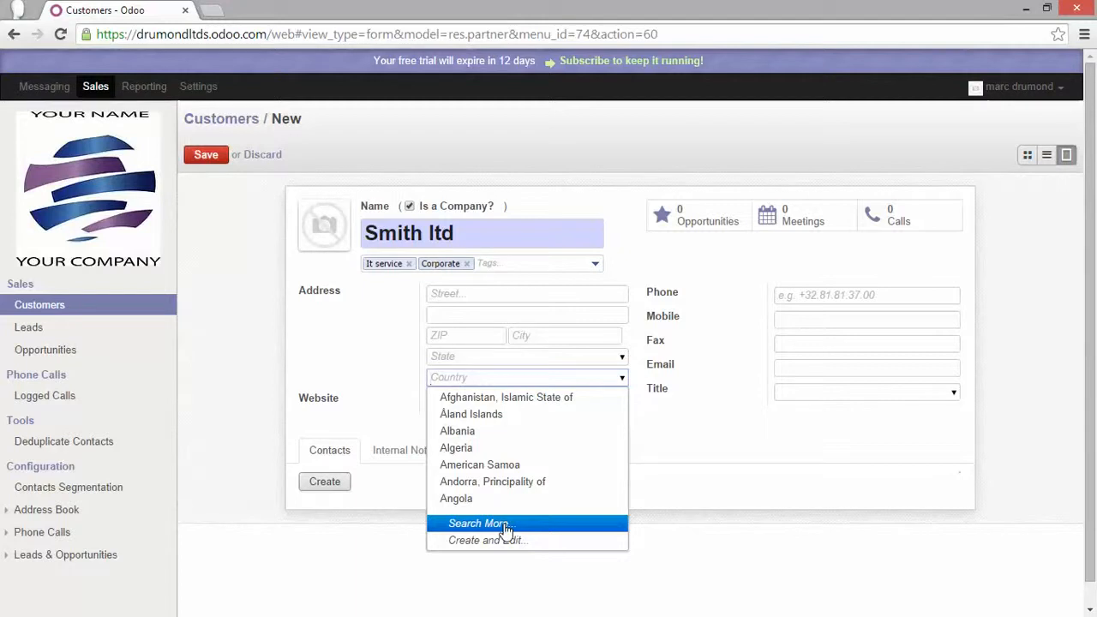
{"action": "left_click", "coordinate": [476, 524]}
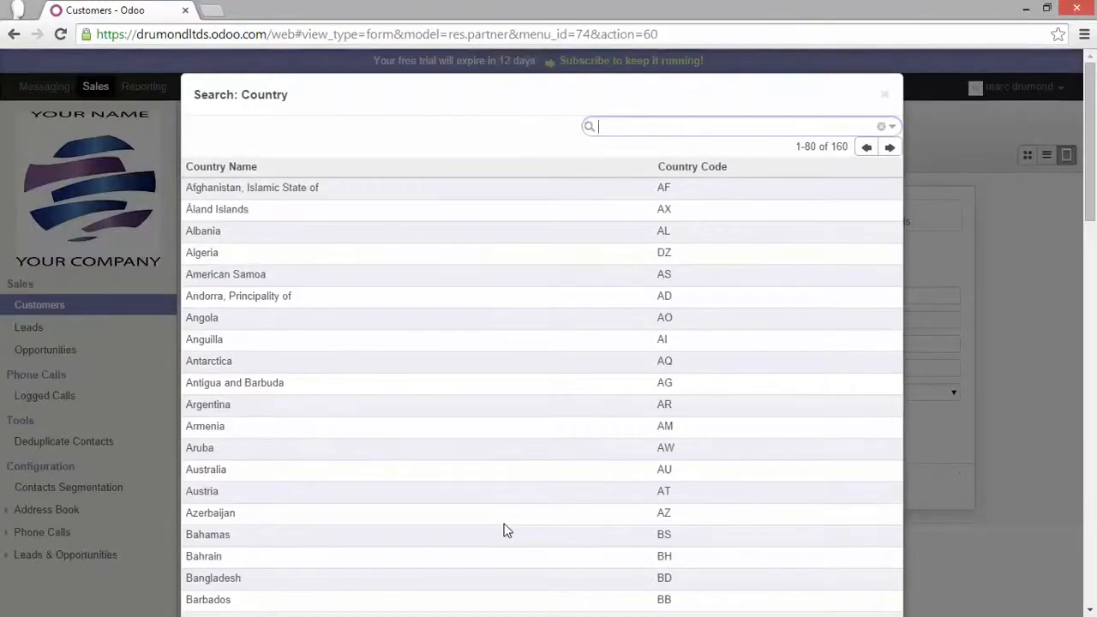
Search country names for 'fr' and select France as the address country
{"action": "left_click", "coordinate": [648, 127]}
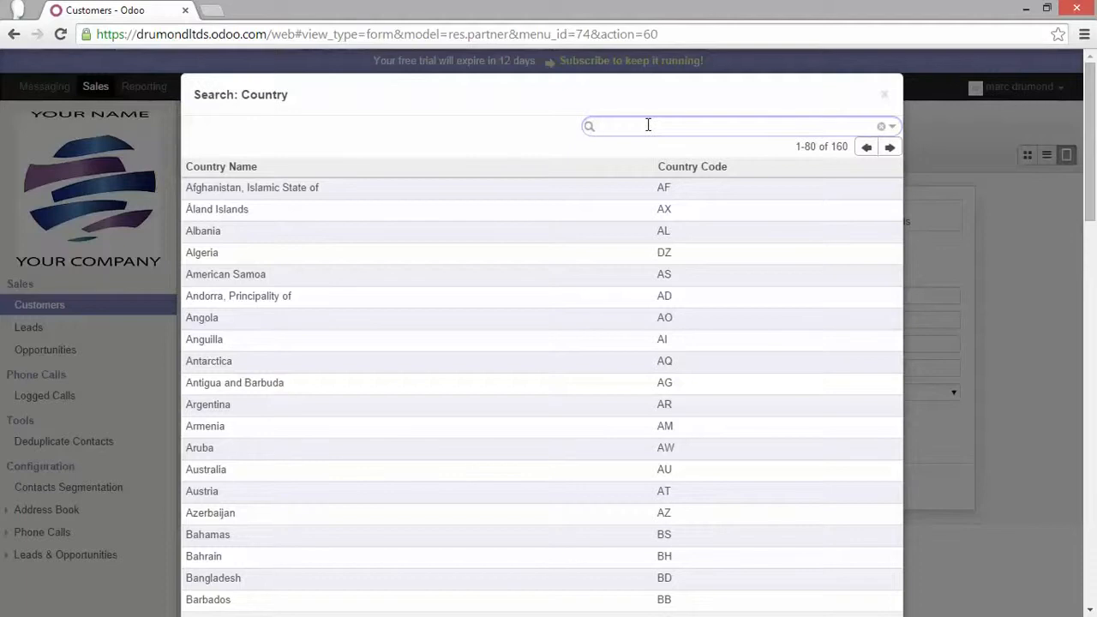
{"action": "type", "text": "fr"}
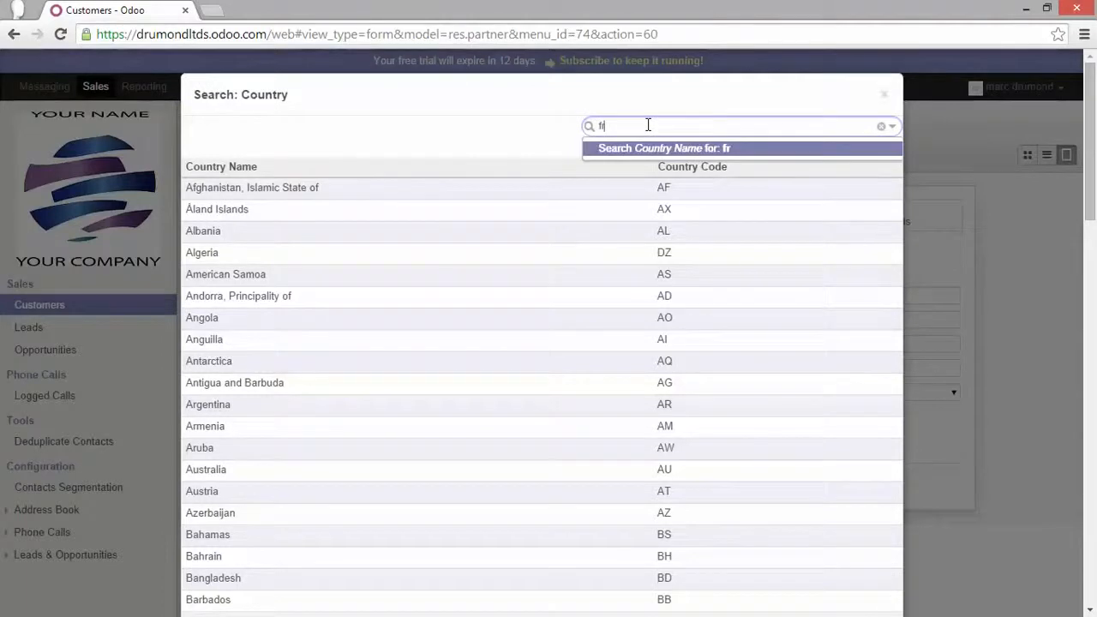
{"action": "left_click", "coordinate": [665, 148]}
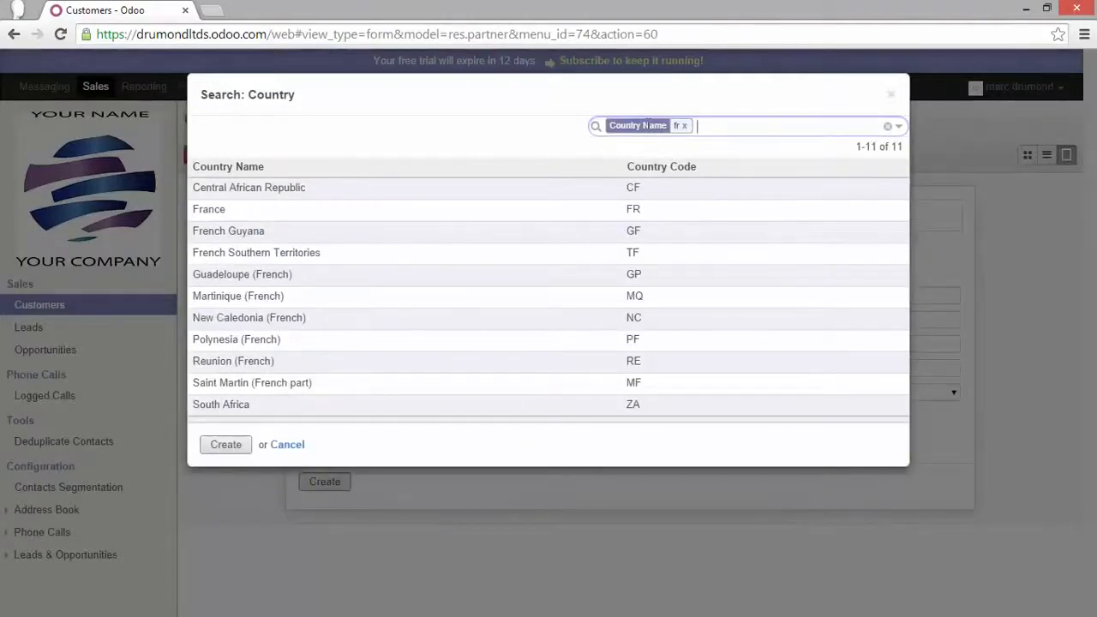
{"action": "mouse_move", "coordinate": [384, 233]}
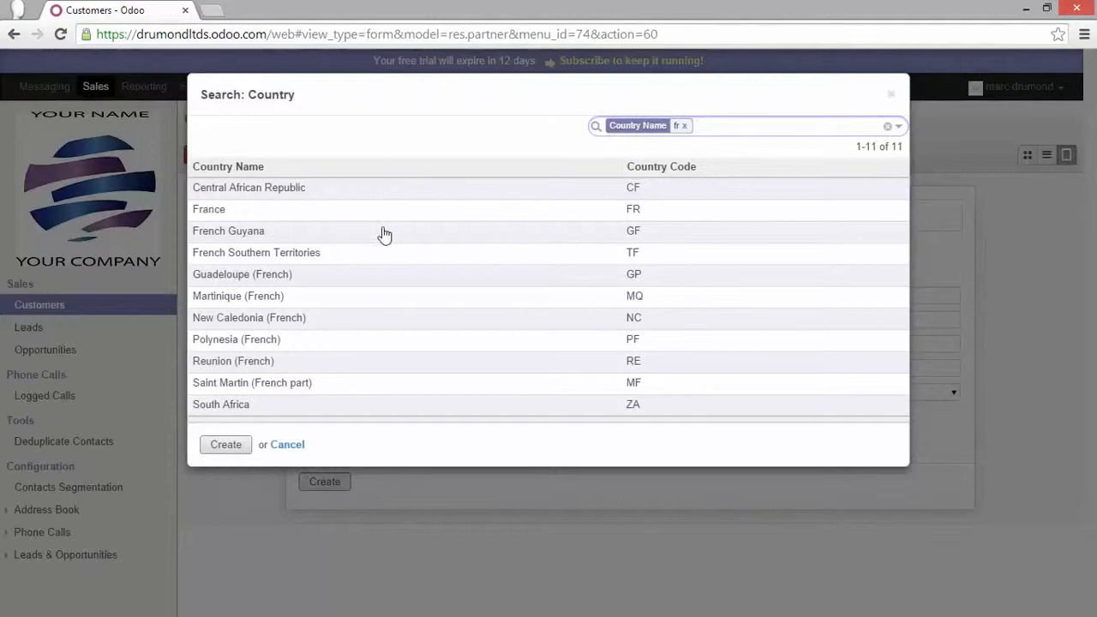
{"action": "mouse_move", "coordinate": [306, 324]}
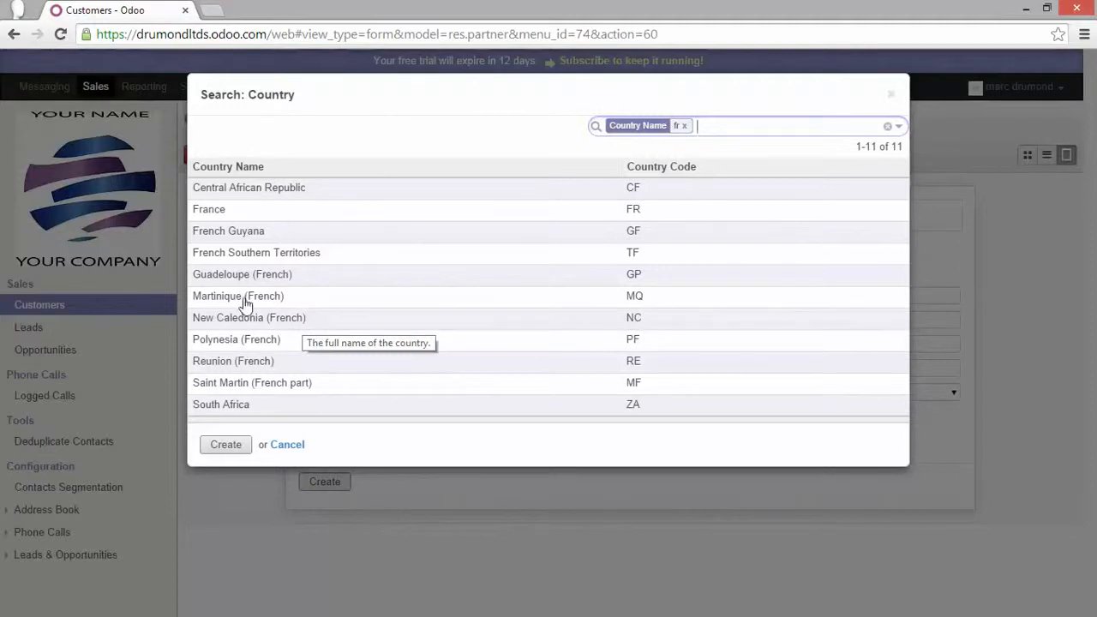
{"action": "left_click", "coordinate": [209, 209]}
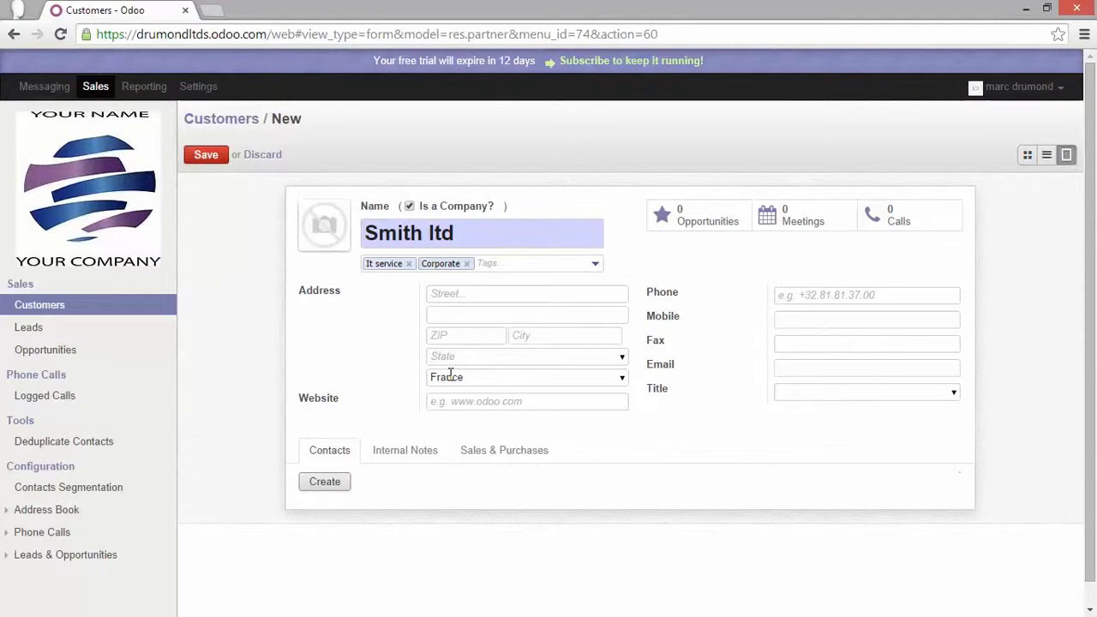
Re-enter the country by typing 'fran' and picking France from autocomplete
{"action": "double_click", "coordinate": [445, 377]}
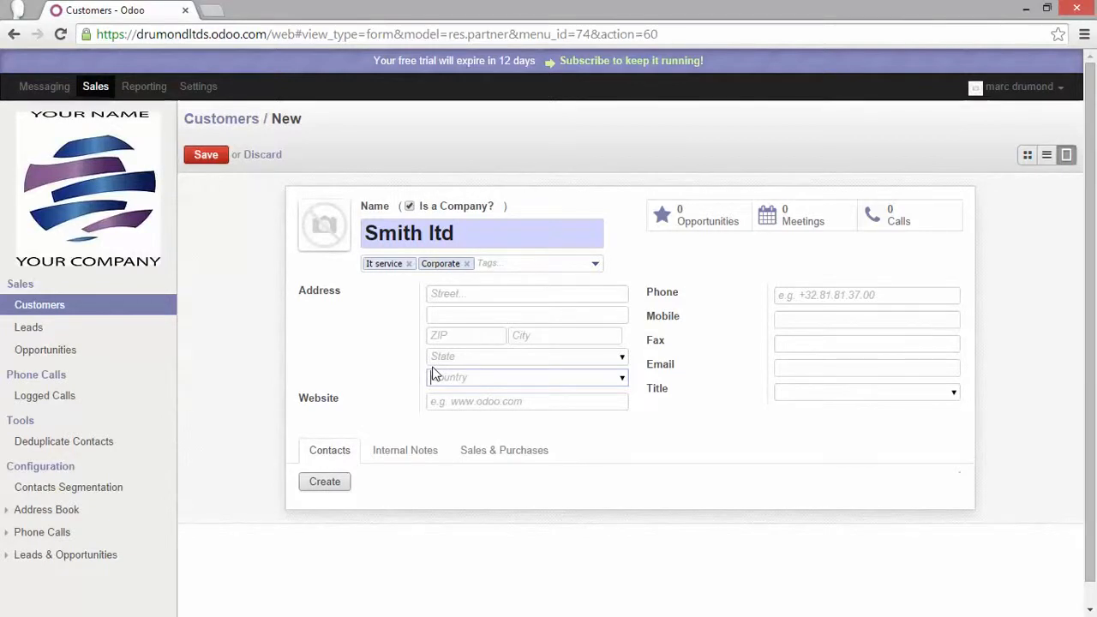
{"action": "type", "text": "an"}
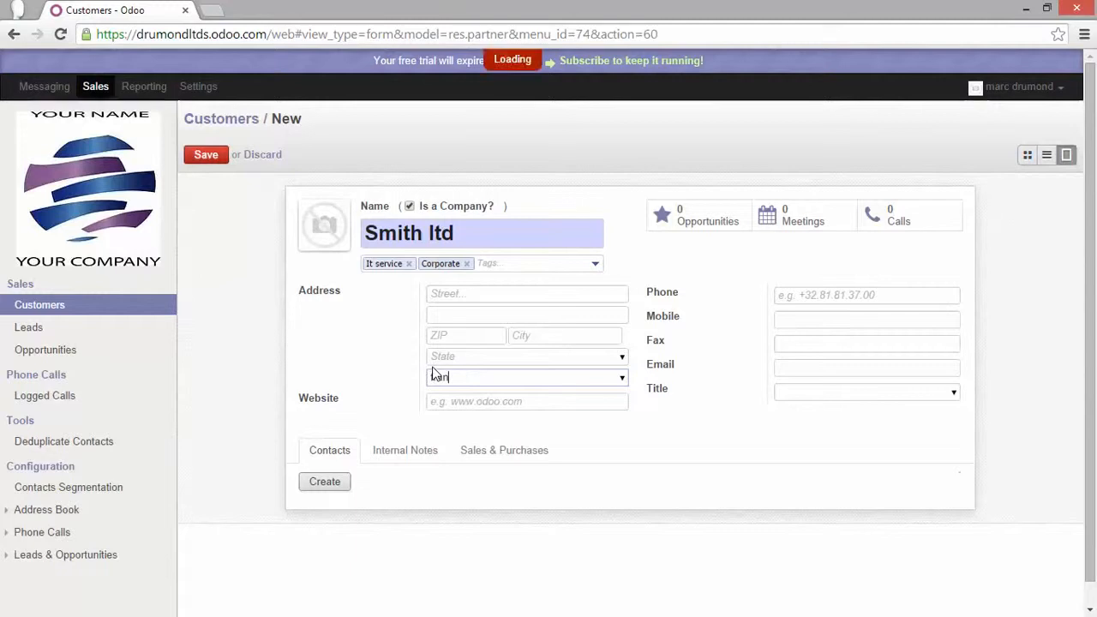
{"action": "type", "text": "fran"}
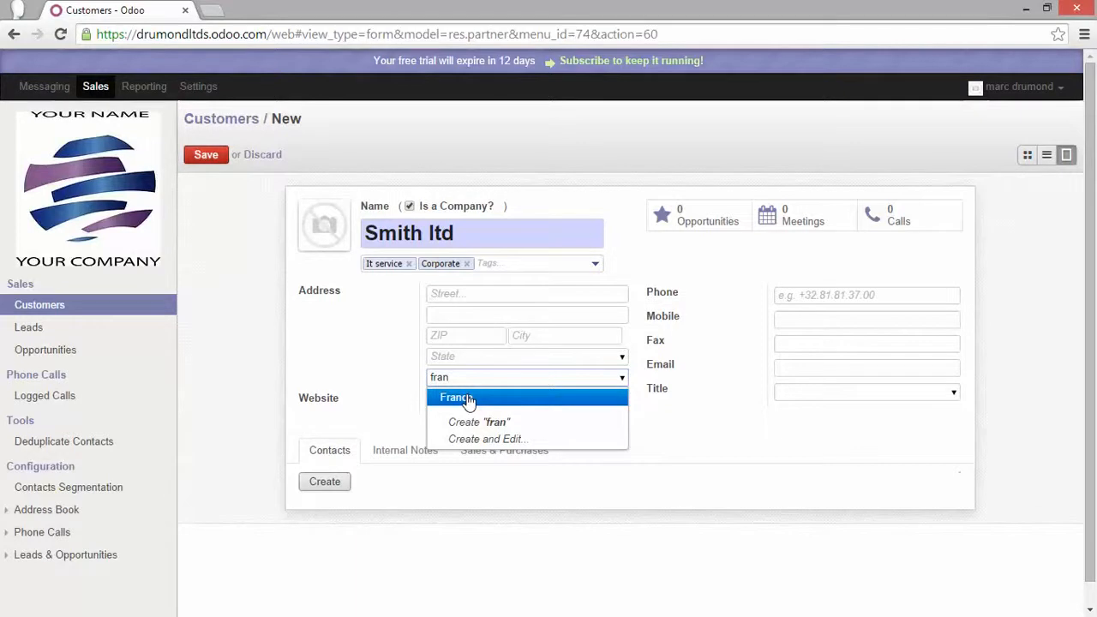
{"action": "mouse_move", "coordinate": [490, 403]}
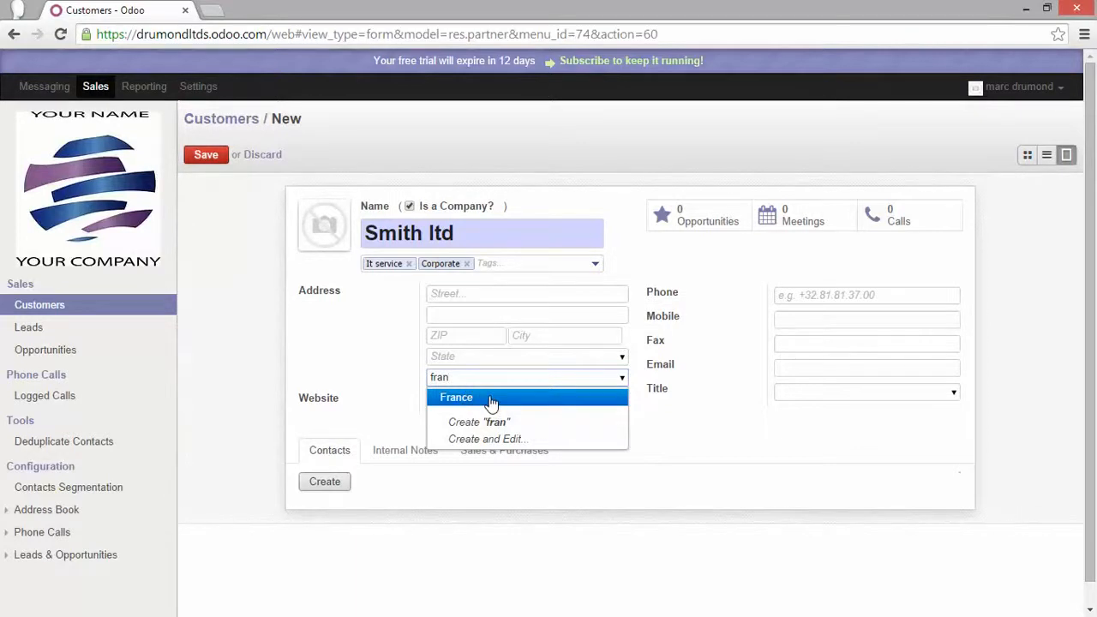
{"action": "mouse_move", "coordinate": [497, 351]}
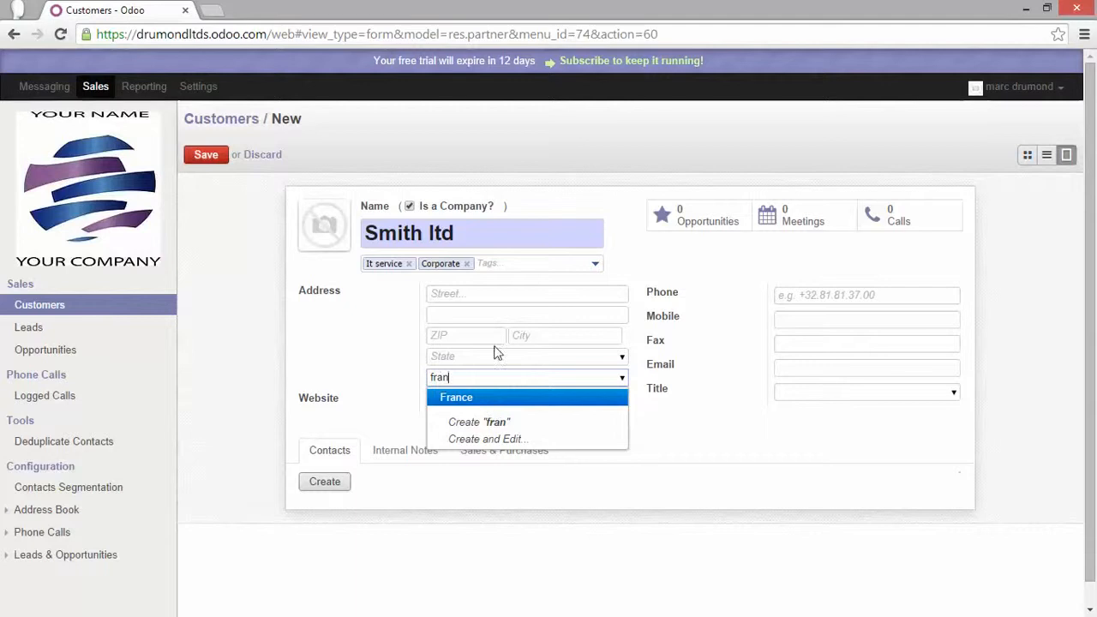
{"action": "mouse_move", "coordinate": [745, 437]}
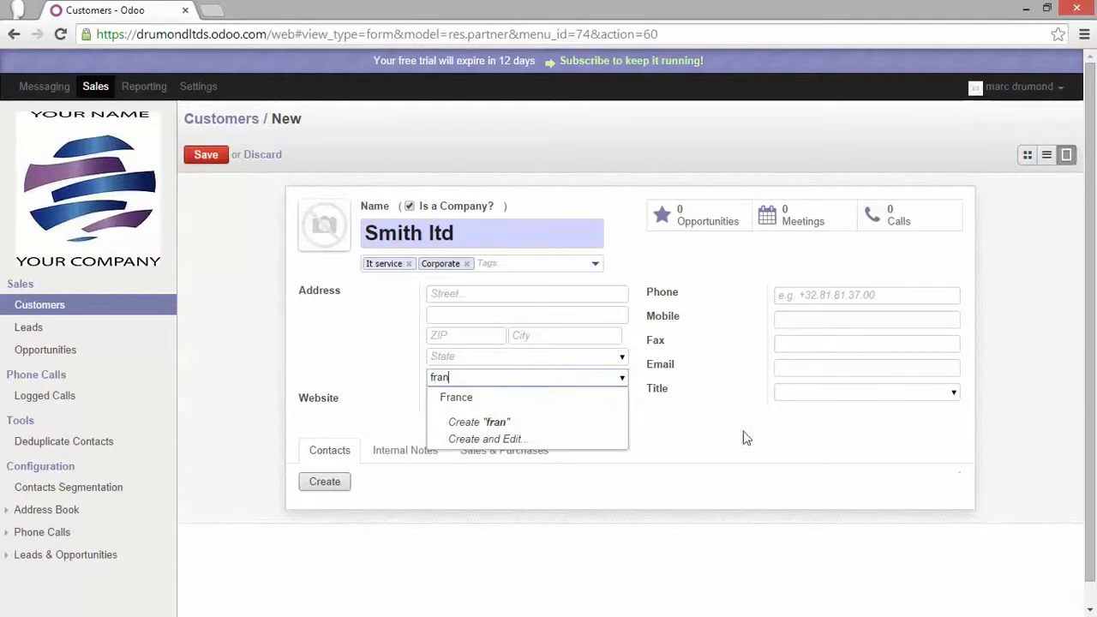
{"action": "mouse_move", "coordinate": [805, 493]}
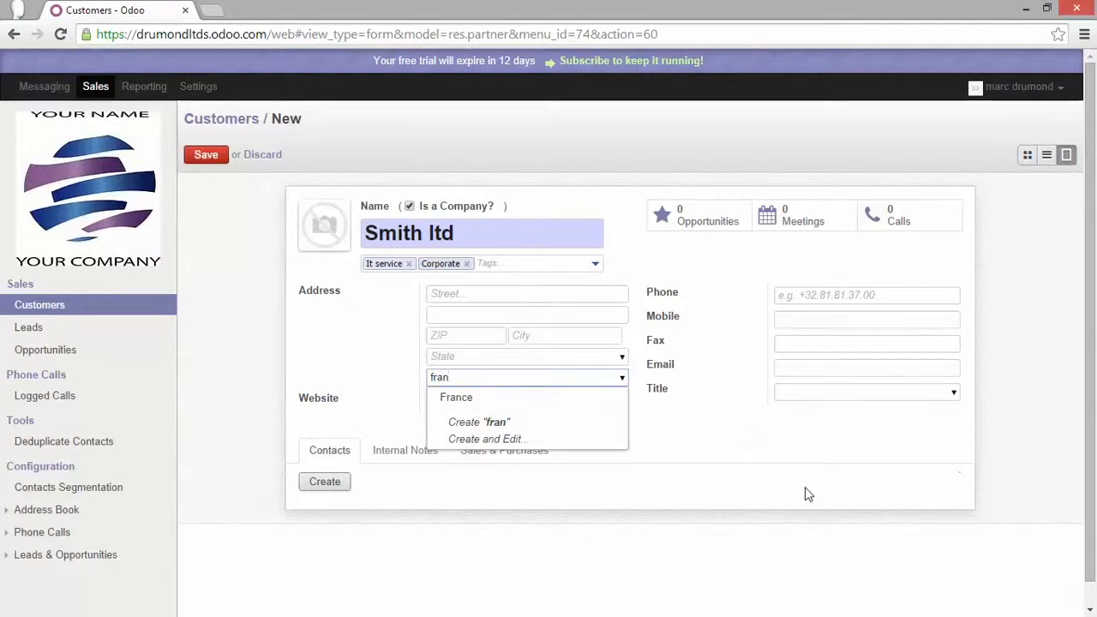
{"action": "left_click", "coordinate": [456, 398]}
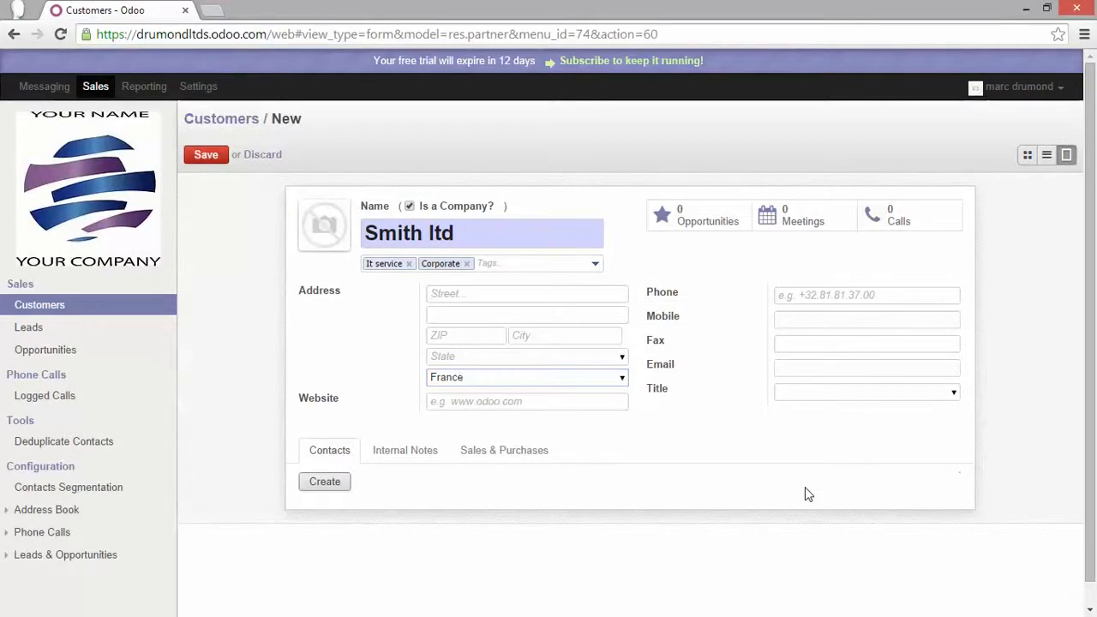
{"action": "mouse_move", "coordinate": [758, 437]}
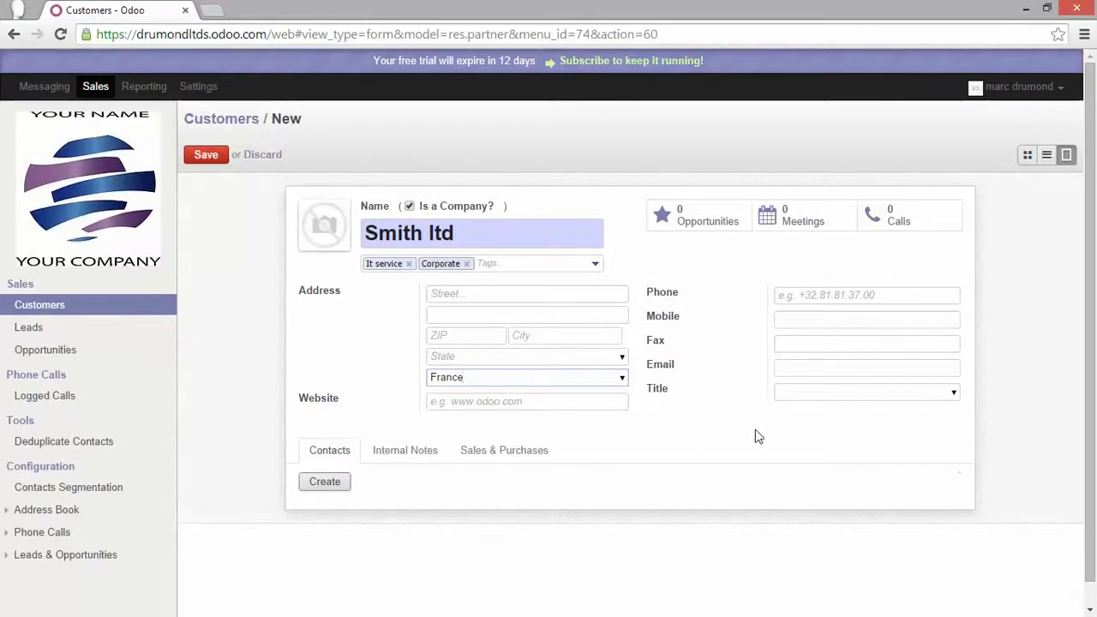
{"action": "mouse_move", "coordinate": [773, 432]}
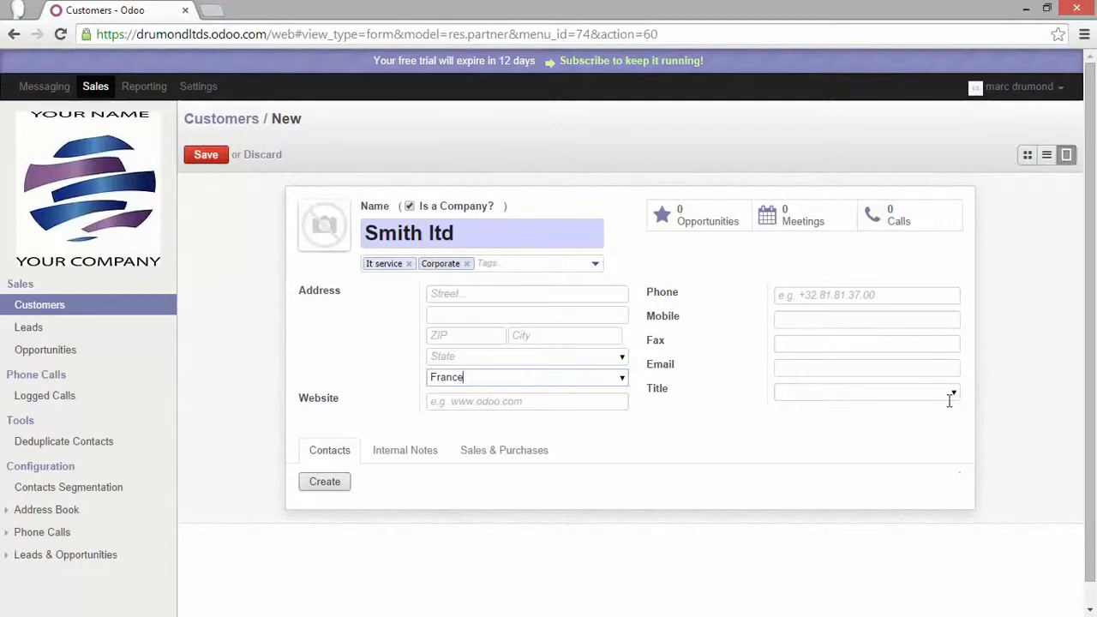
Review existing titles, then type 'Business' into the Title field
{"action": "left_click", "coordinate": [866, 391]}
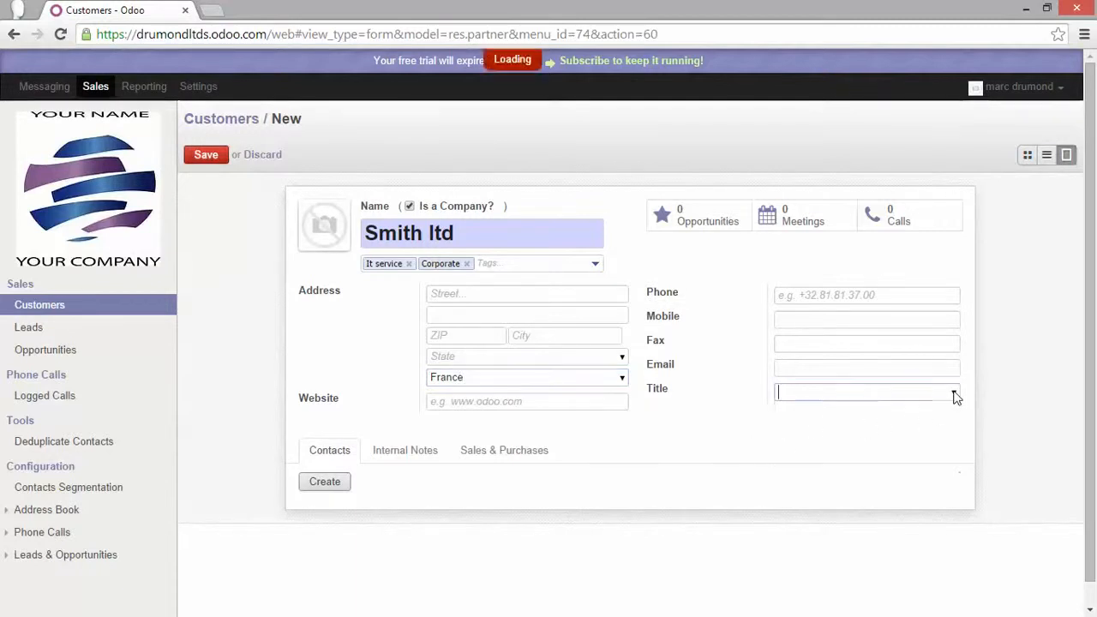
{"action": "left_click", "coordinate": [865, 391]}
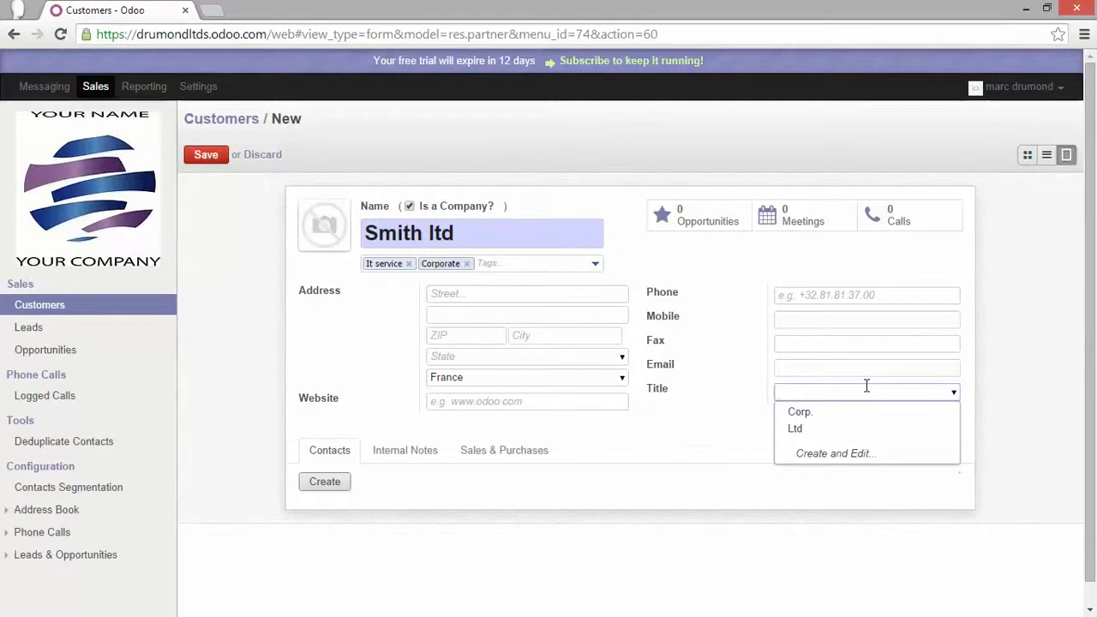
{"action": "left_click", "coordinate": [857, 391]}
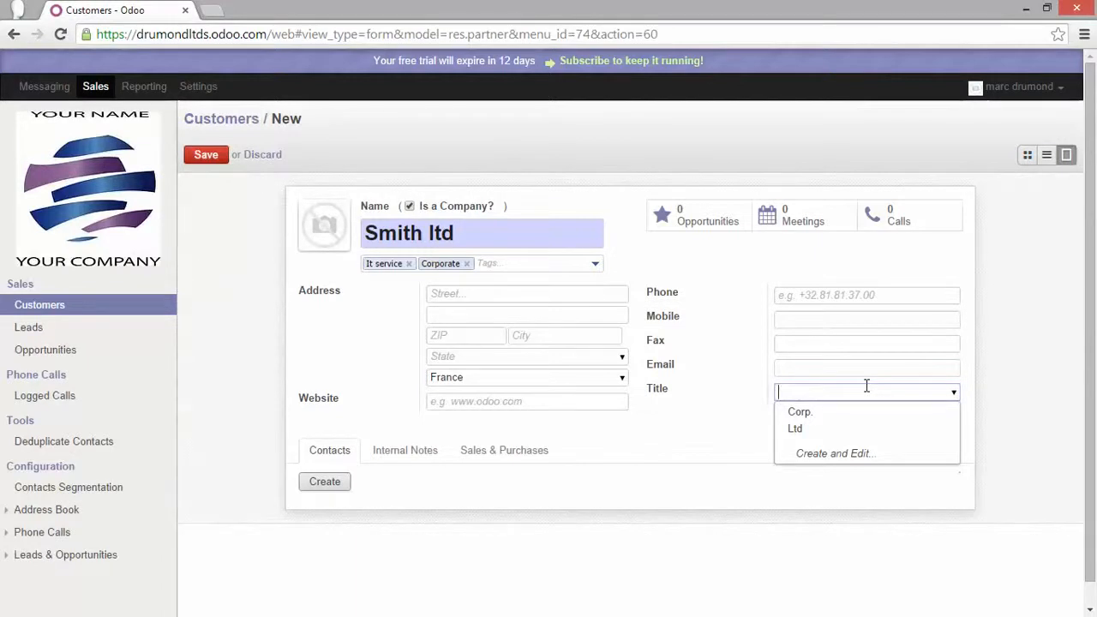
{"action": "type", "text": "Busine"}
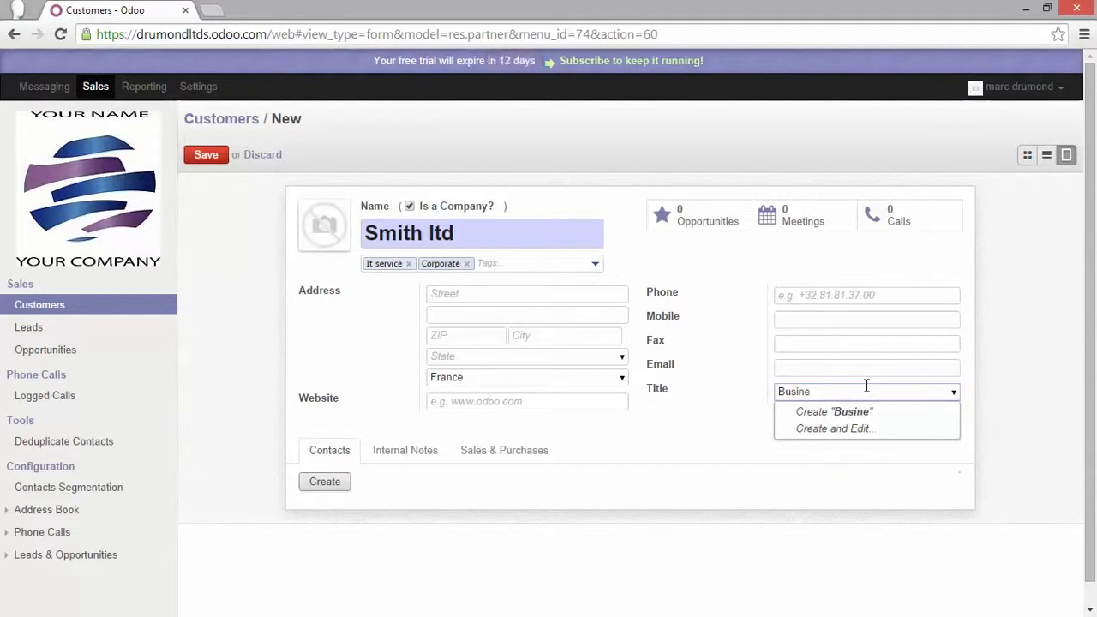
{"action": "type", "text": "ss"}
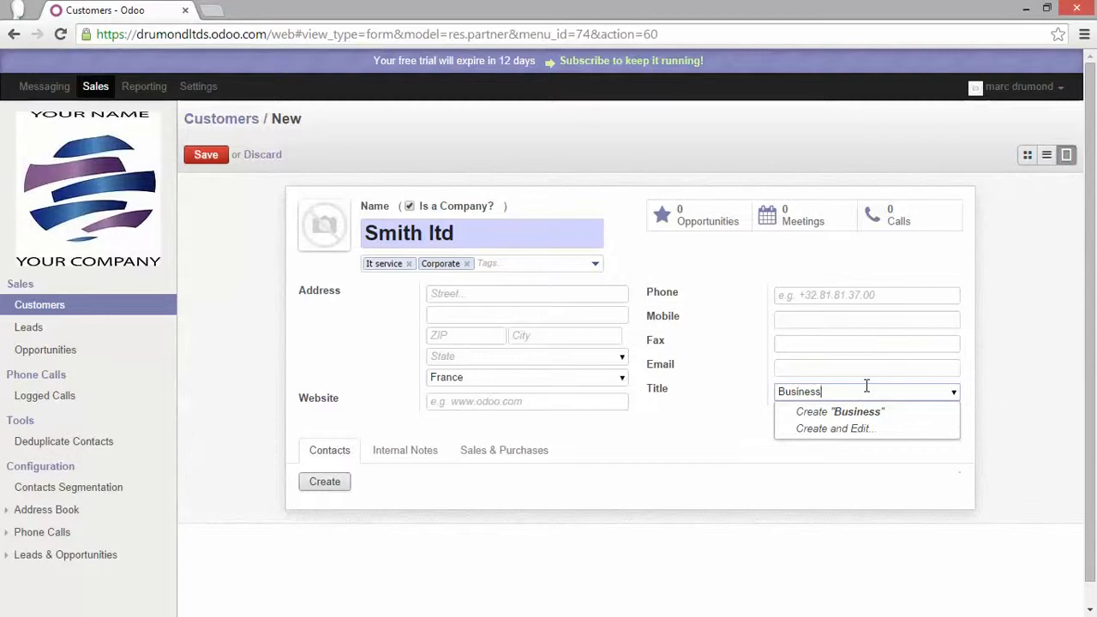
{"action": "mouse_move", "coordinate": [840, 412]}
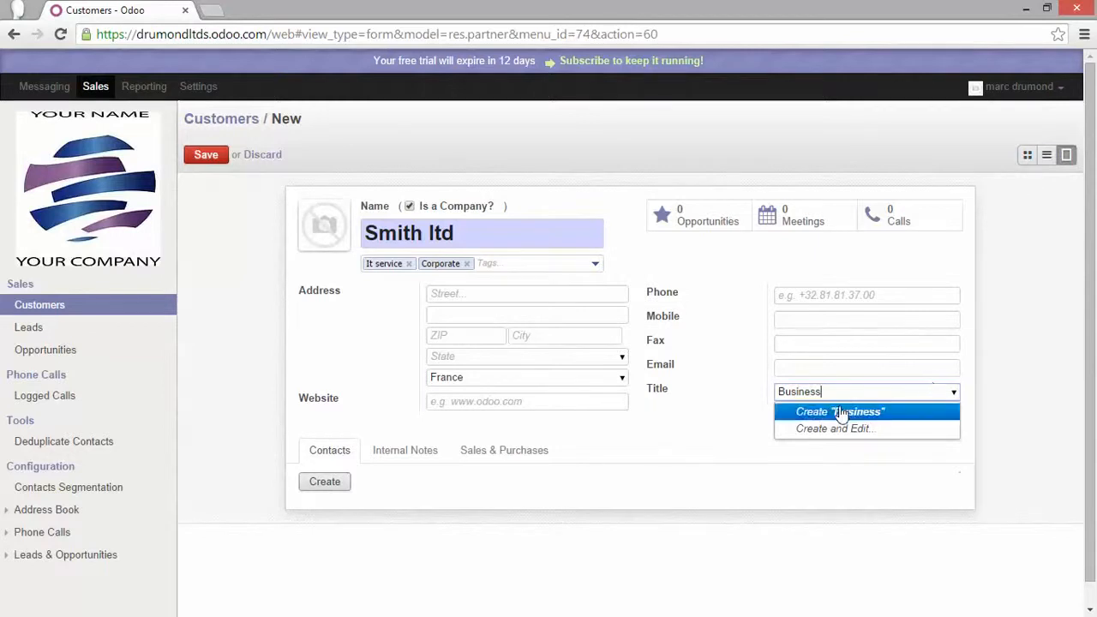
{"action": "mouse_move", "coordinate": [833, 428]}
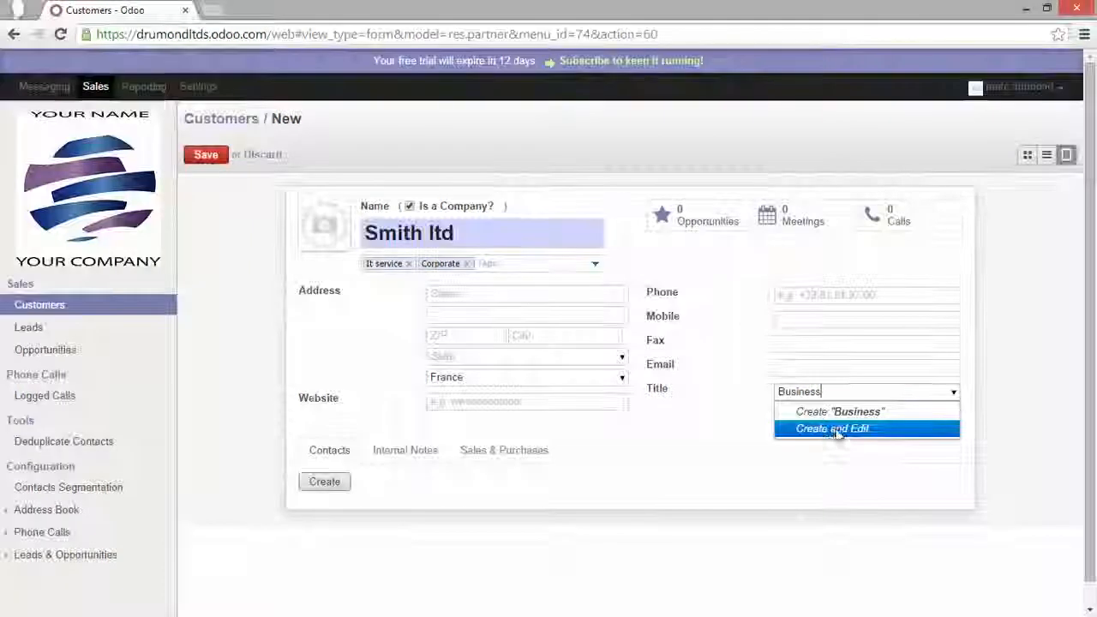
Create the title Business with abbreviation 'Bus' via Create and Edit and save it
{"action": "left_click", "coordinate": [831, 428]}
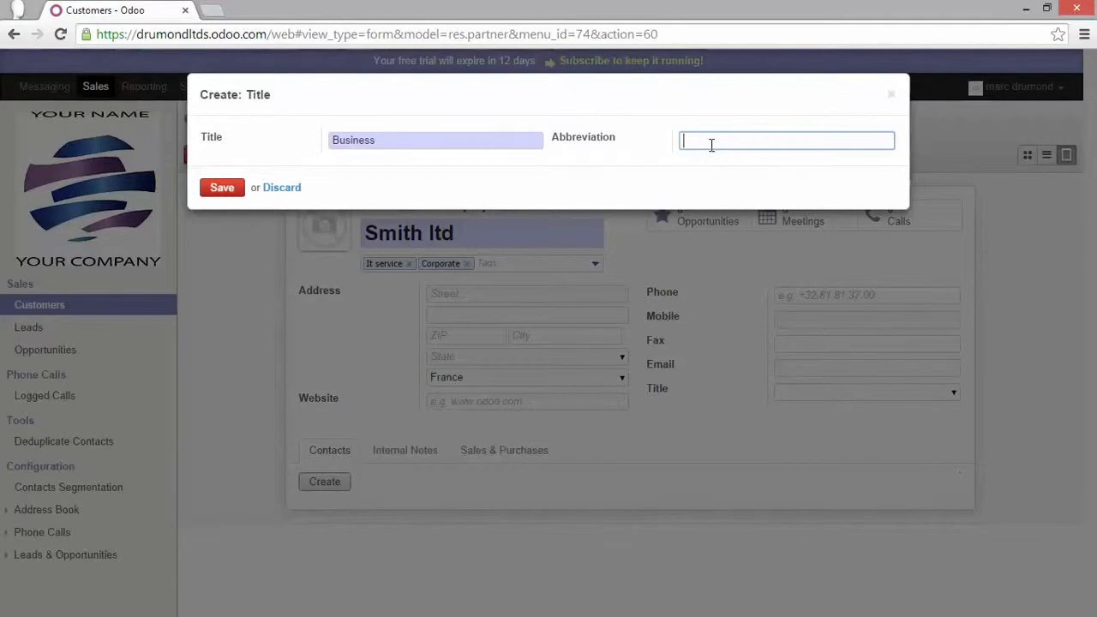
{"action": "type", "text": "Bus"}
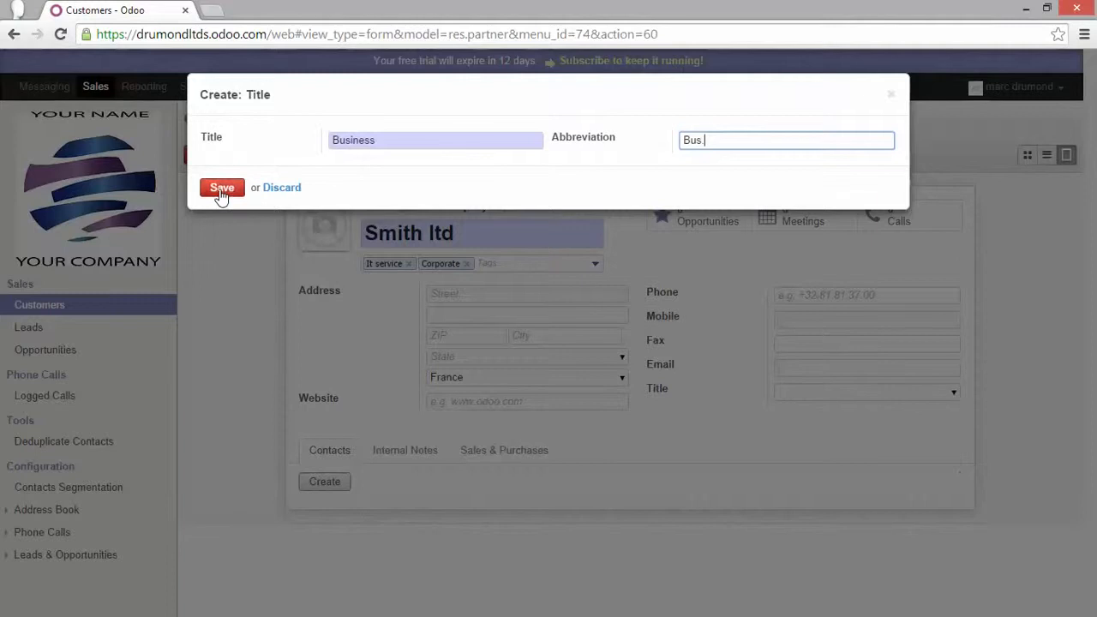
{"action": "left_click", "coordinate": [223, 187]}
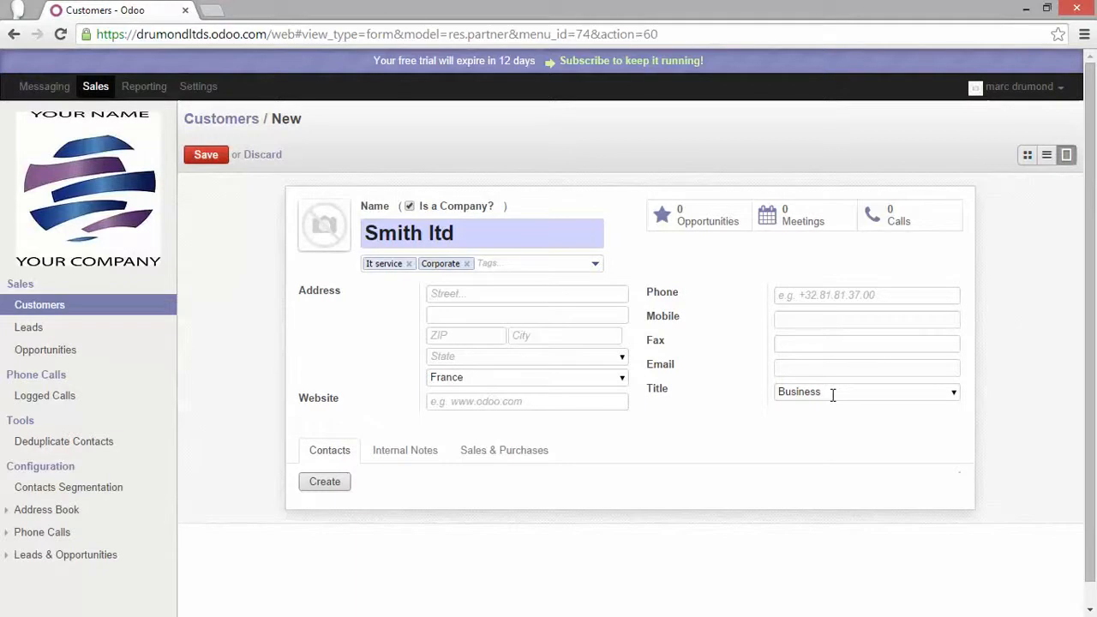
{"action": "mouse_move", "coordinate": [820, 390]}
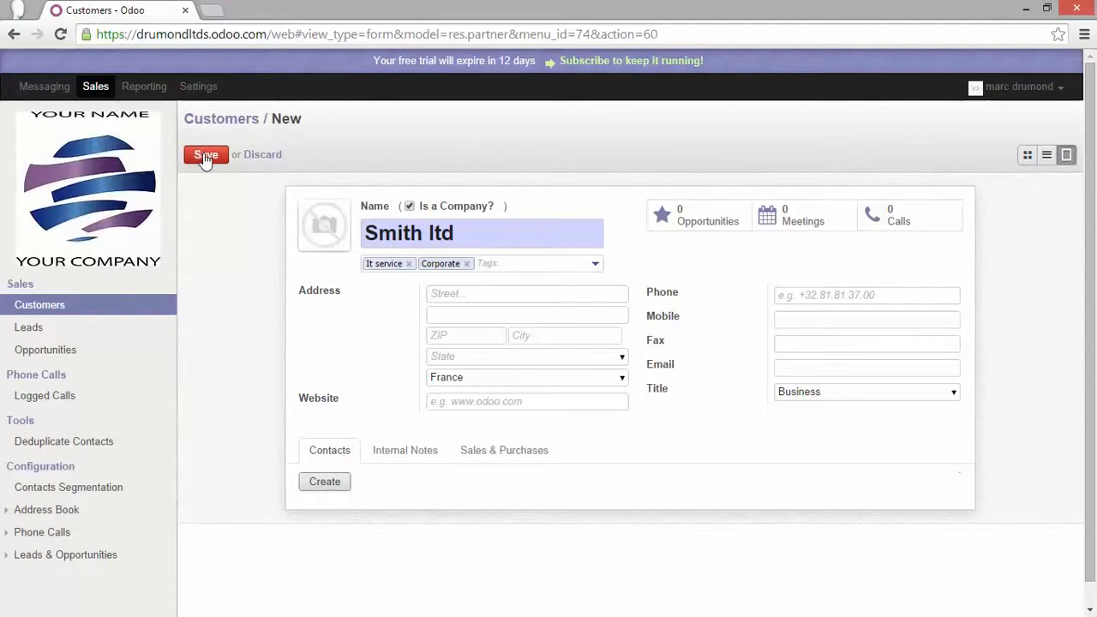
{"action": "mouse_move", "coordinate": [202, 267]}
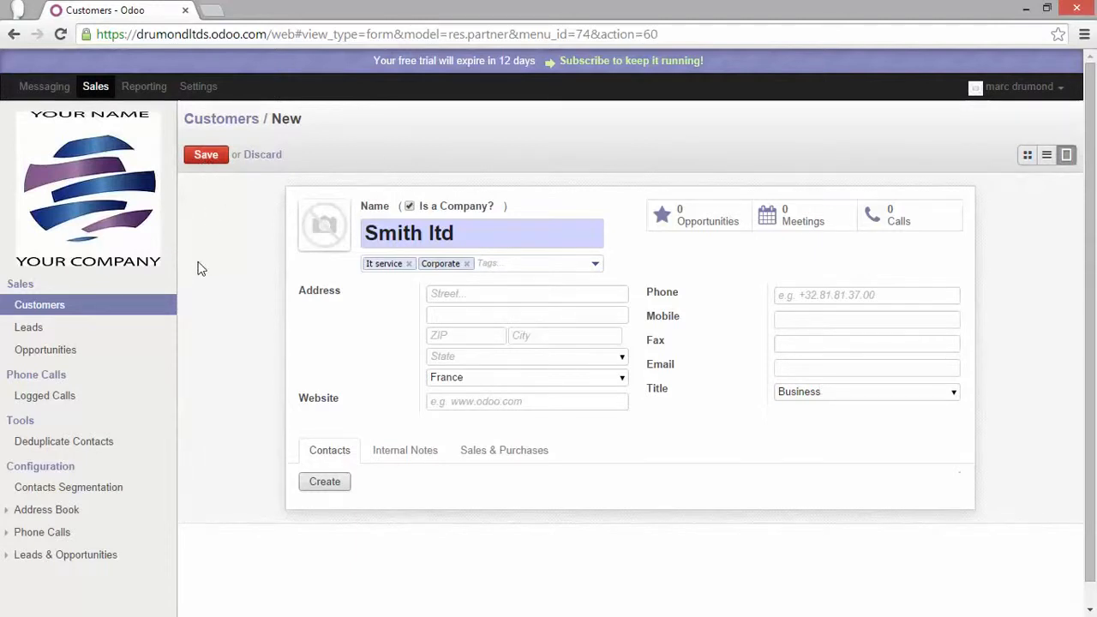
{"action": "mouse_move", "coordinate": [214, 375]}
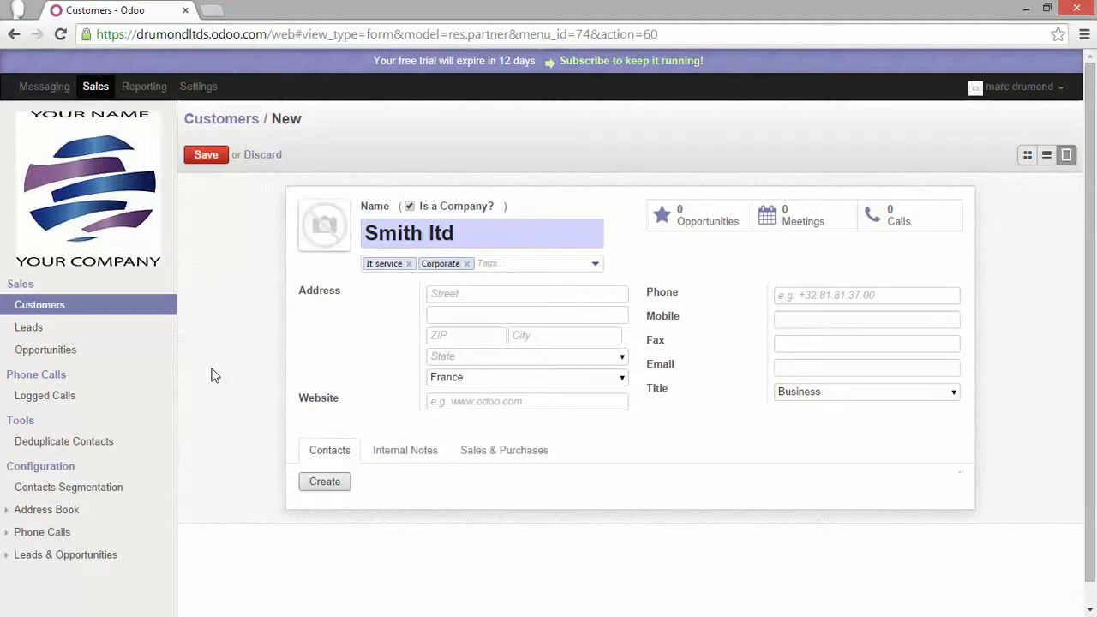
{"action": "mouse_move", "coordinate": [327, 417]}
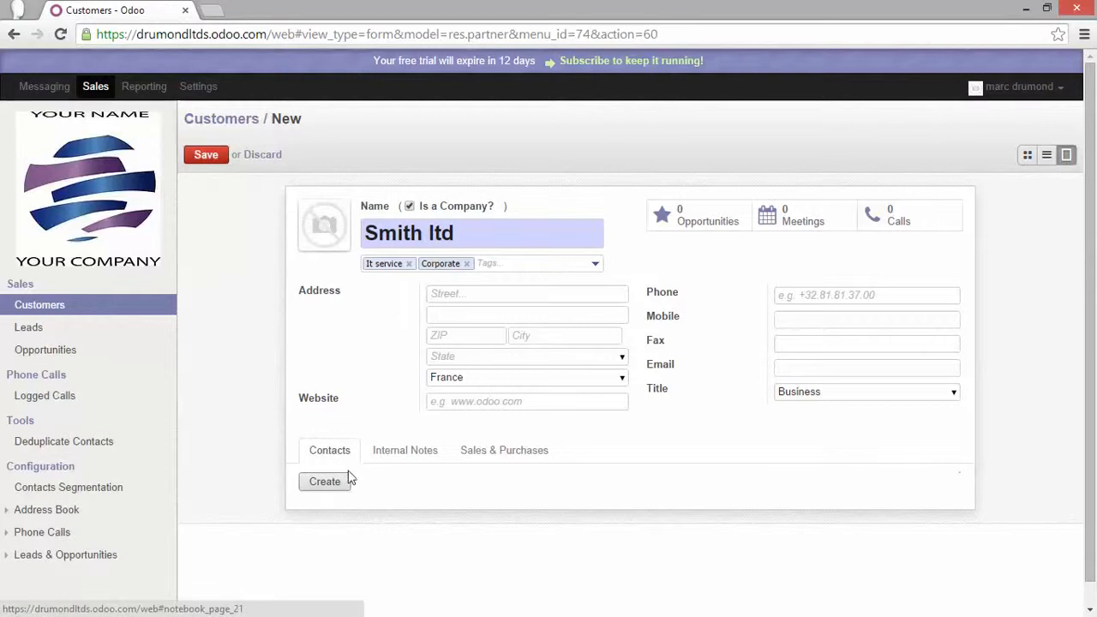
Add contacts David and Marc to Smith ltd using Save & New then Save & Close
{"action": "left_click", "coordinate": [324, 480]}
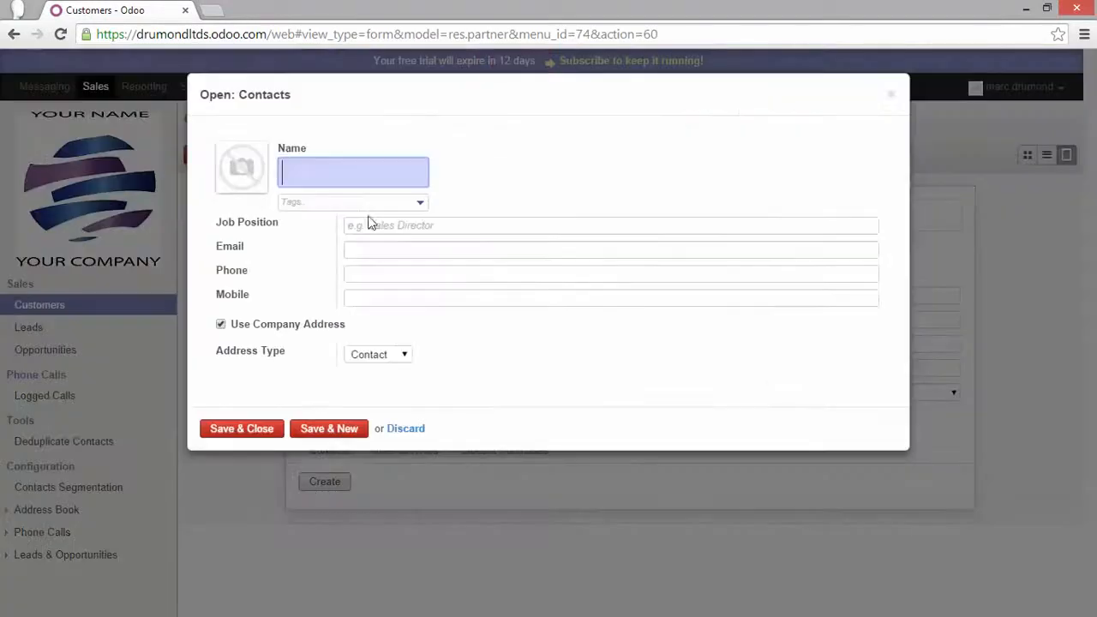
{"action": "type", "text": "David"}
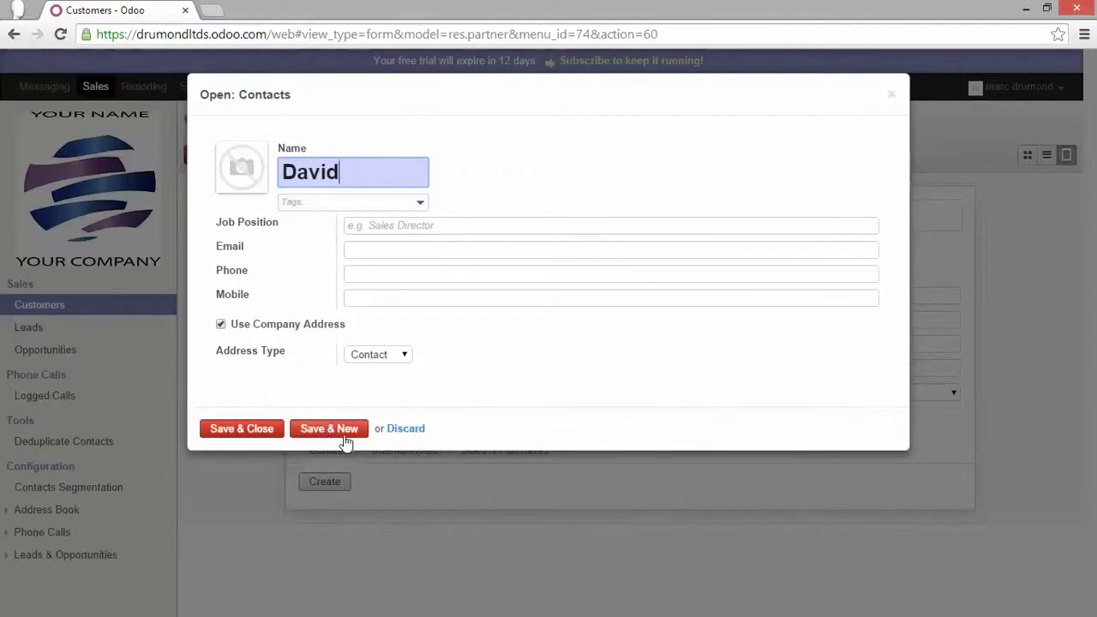
{"action": "left_click", "coordinate": [329, 429]}
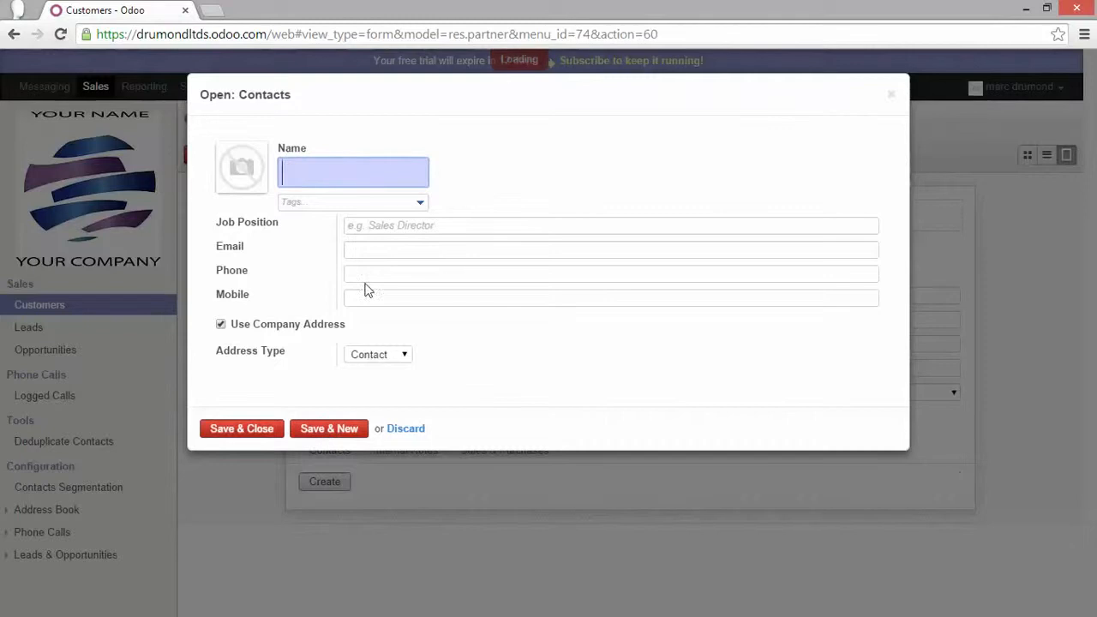
{"action": "type", "text": "Marc"}
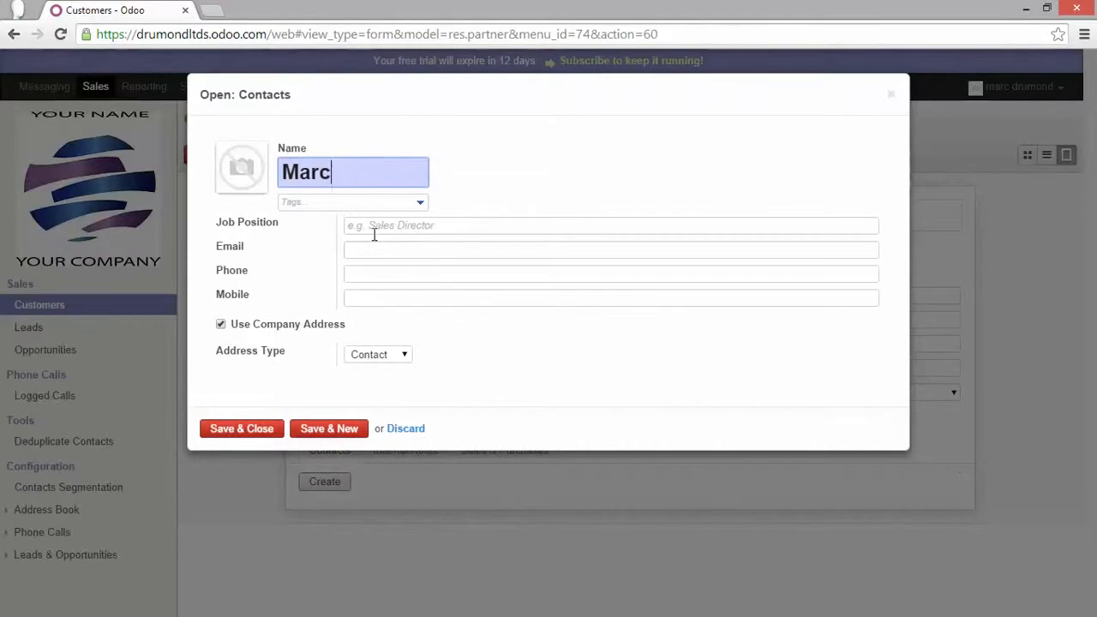
{"action": "left_click", "coordinate": [240, 429]}
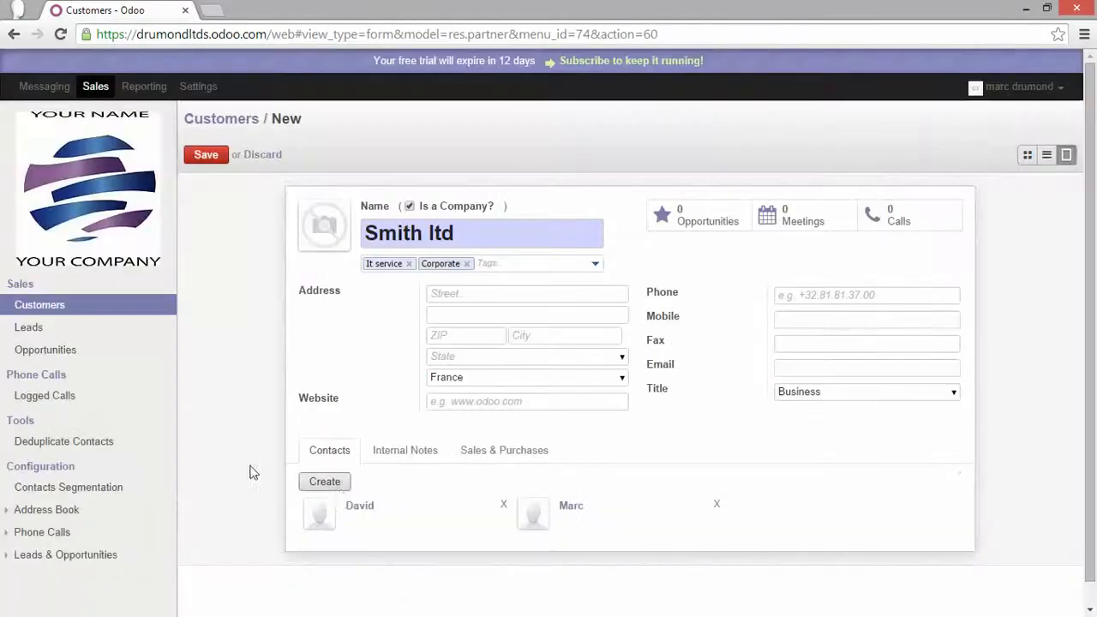
{"action": "mouse_move", "coordinate": [603, 526]}
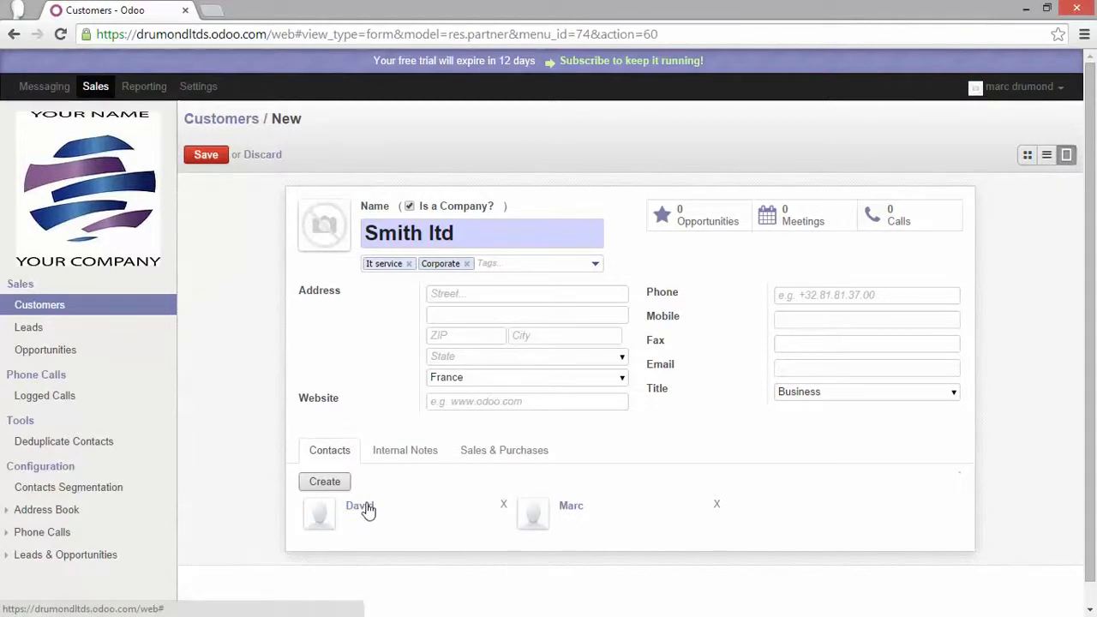
{"action": "mouse_move", "coordinate": [220, 245]}
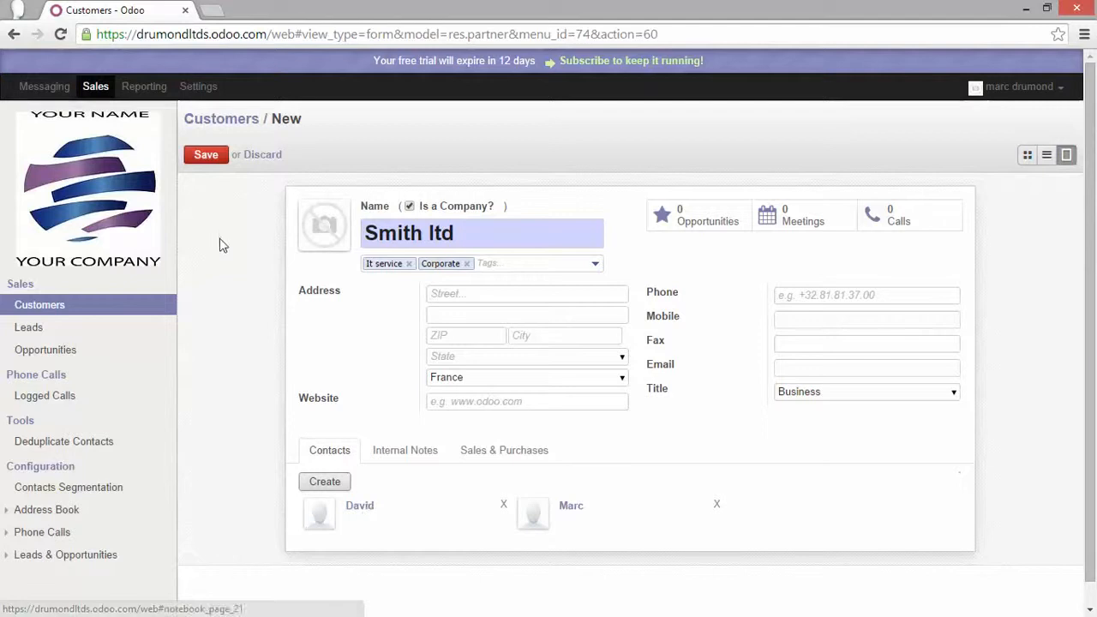
{"action": "mouse_move", "coordinate": [216, 230]}
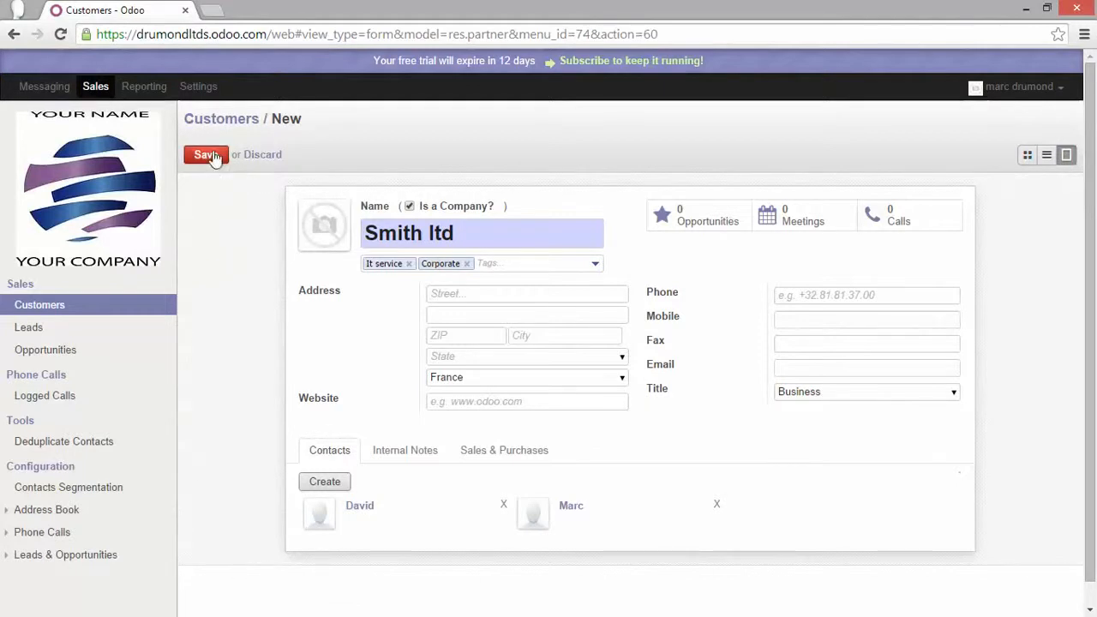
Save the new Smith ltd customer, landing on the Customers list with its two contacts
{"action": "left_click", "coordinate": [206, 154]}
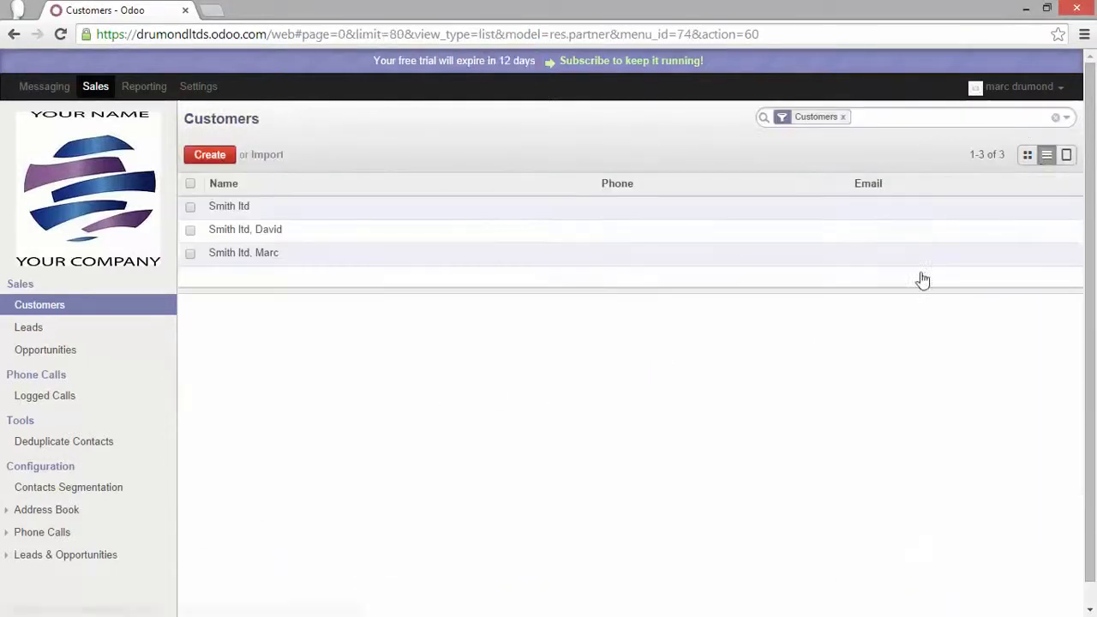
{"action": "mouse_move", "coordinate": [237, 243]}
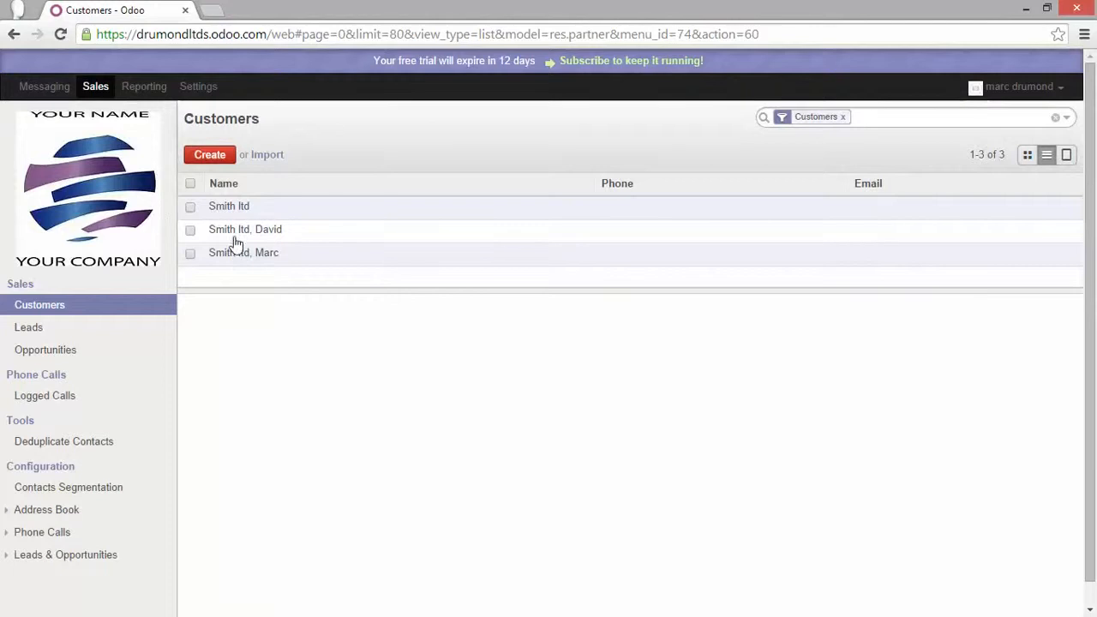
{"action": "mouse_move", "coordinate": [243, 212]}
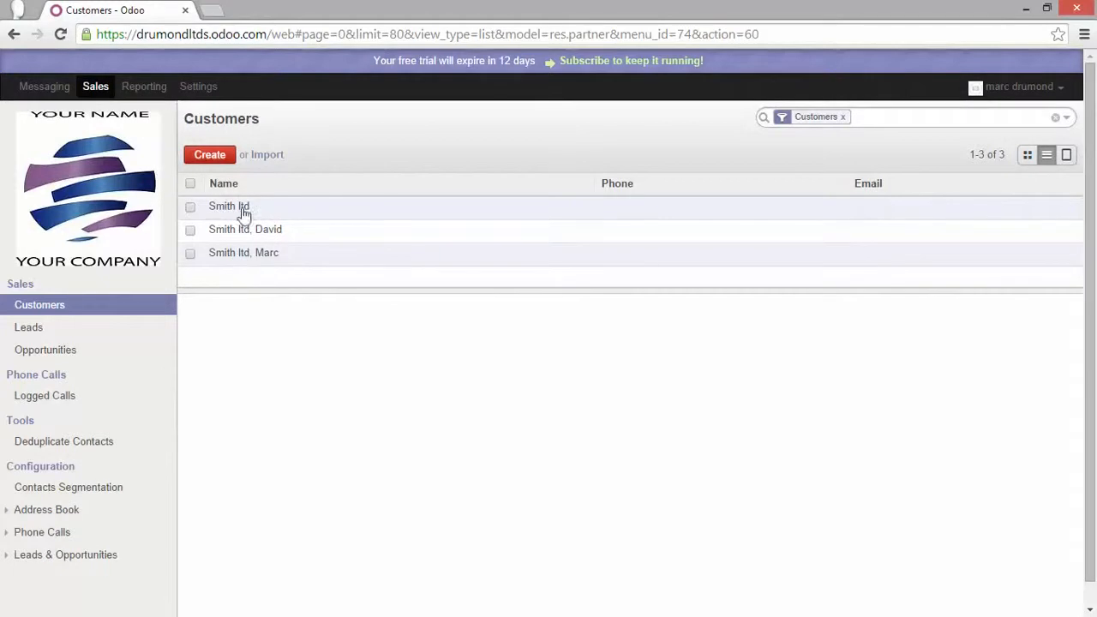
Open Smith ltd from the list, page forward to Marc's contact record and back
{"action": "left_click", "coordinate": [229, 206]}
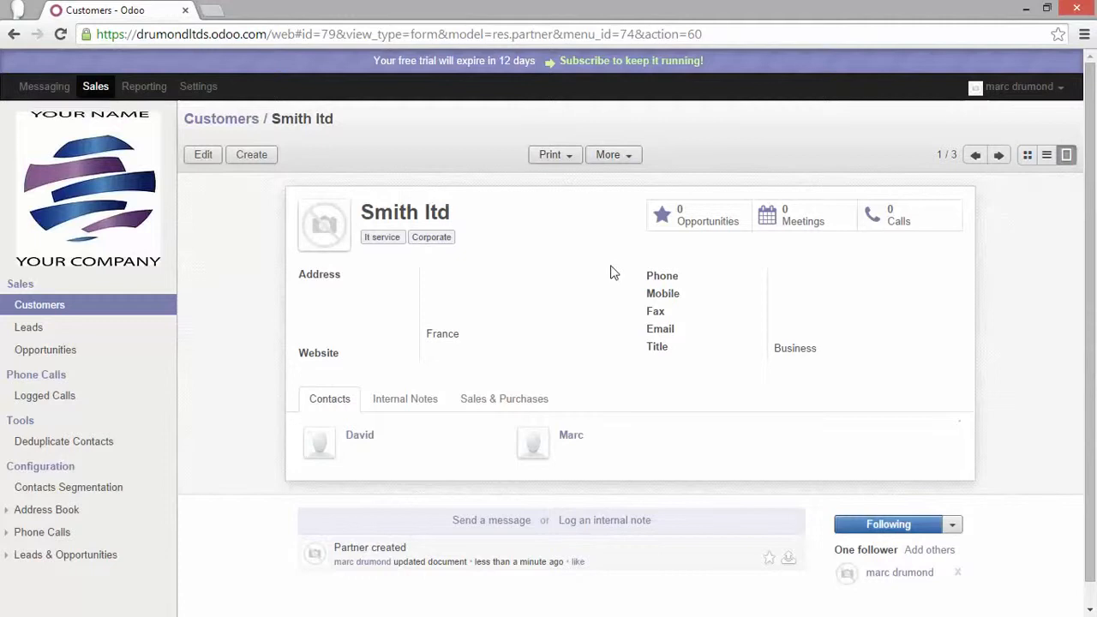
{"action": "mouse_move", "coordinate": [802, 216]}
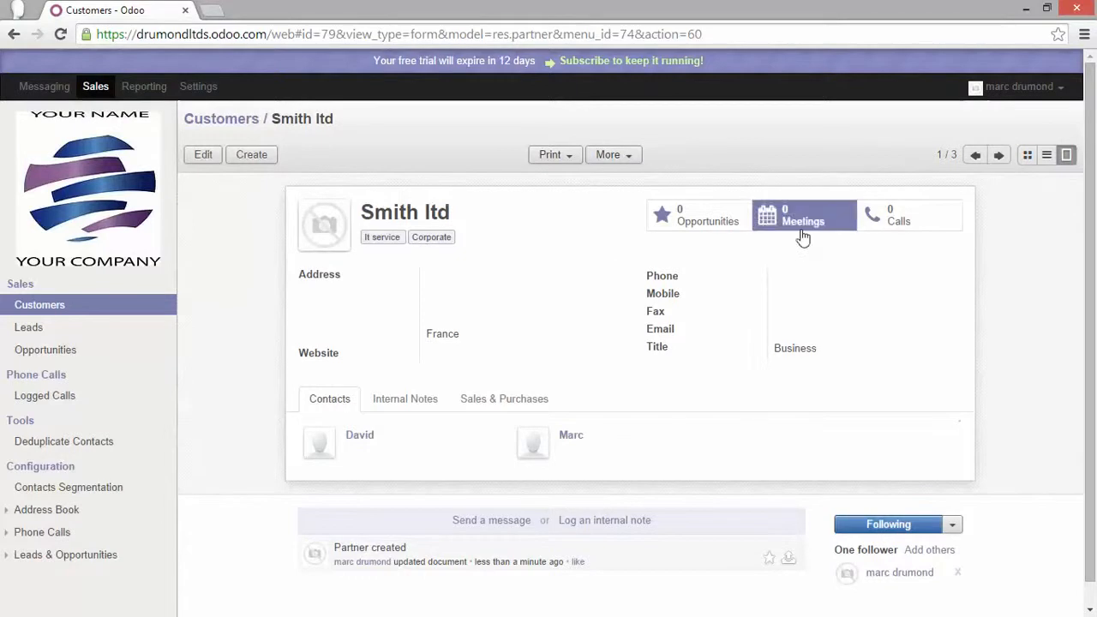
{"action": "mouse_move", "coordinate": [997, 162]}
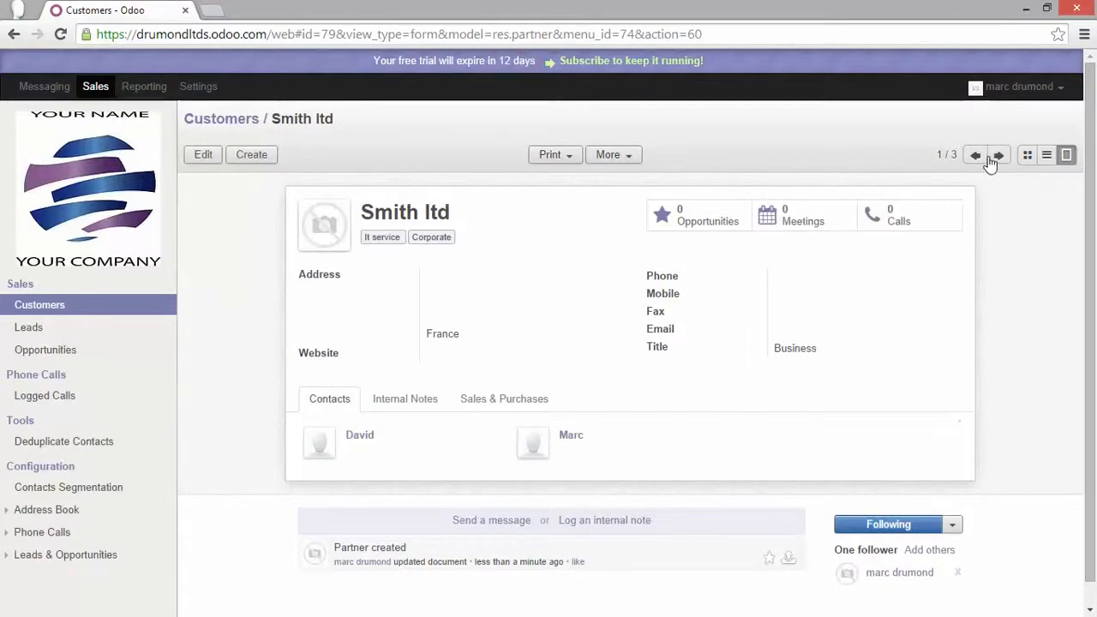
{"action": "mouse_move", "coordinate": [997, 154]}
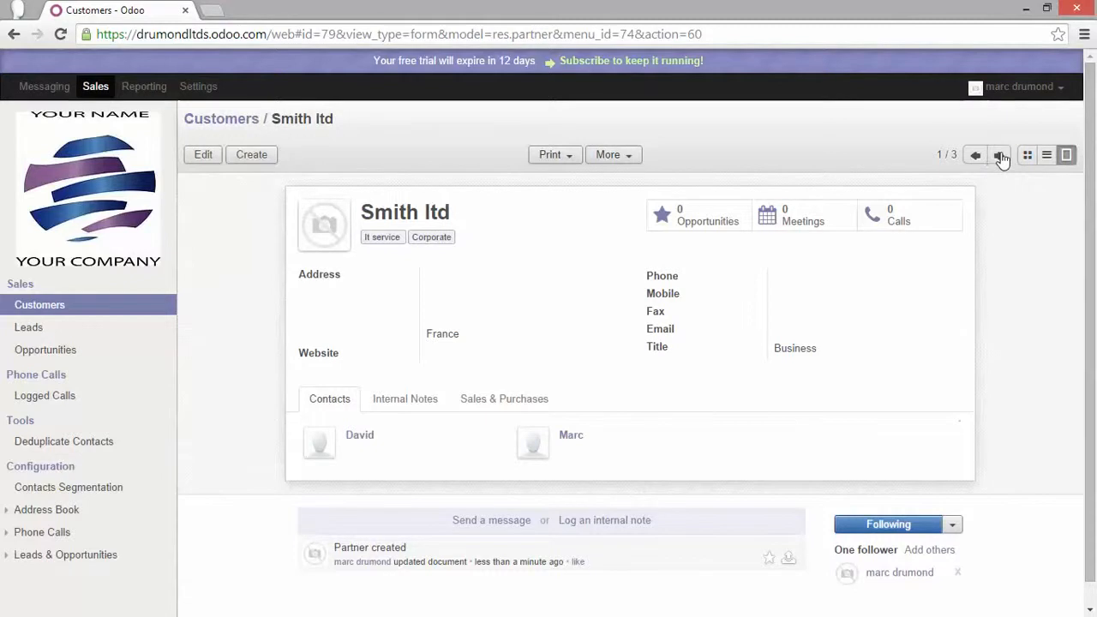
{"action": "left_click", "coordinate": [999, 154]}
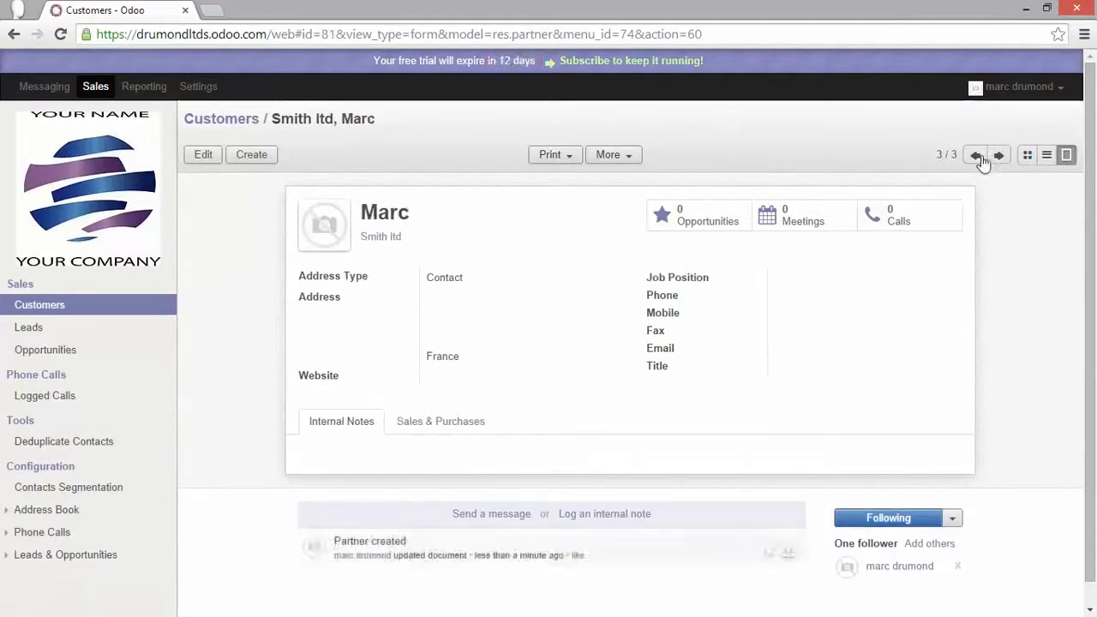
{"action": "left_click", "coordinate": [976, 154]}
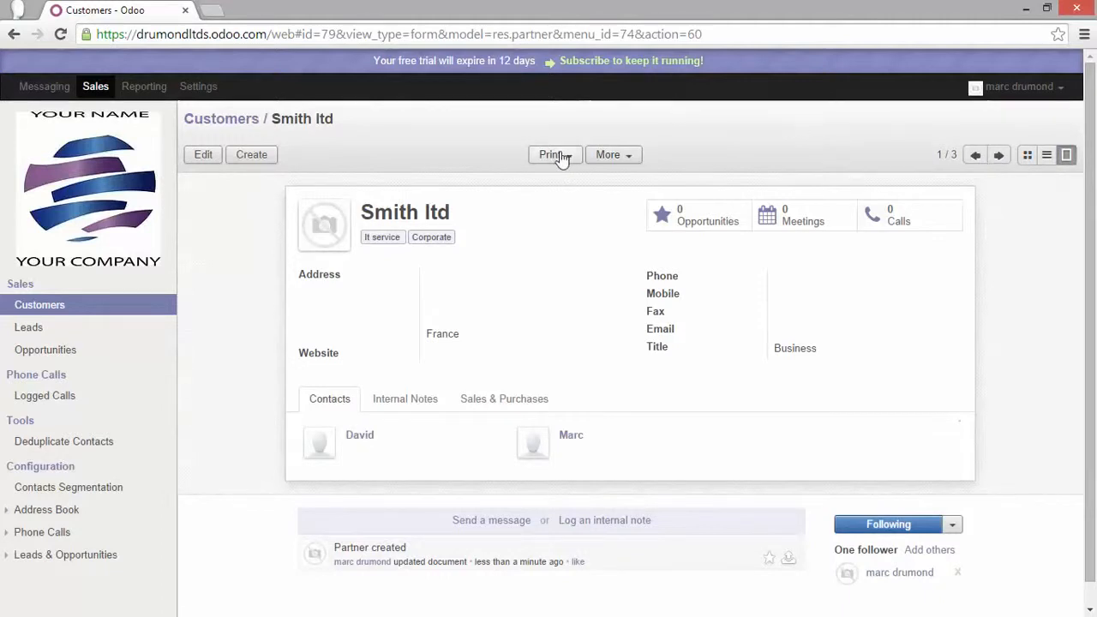
Show the Print options (Labels) and the More menu with Share, Embed, Delete, Duplicate
{"action": "left_click", "coordinate": [552, 154]}
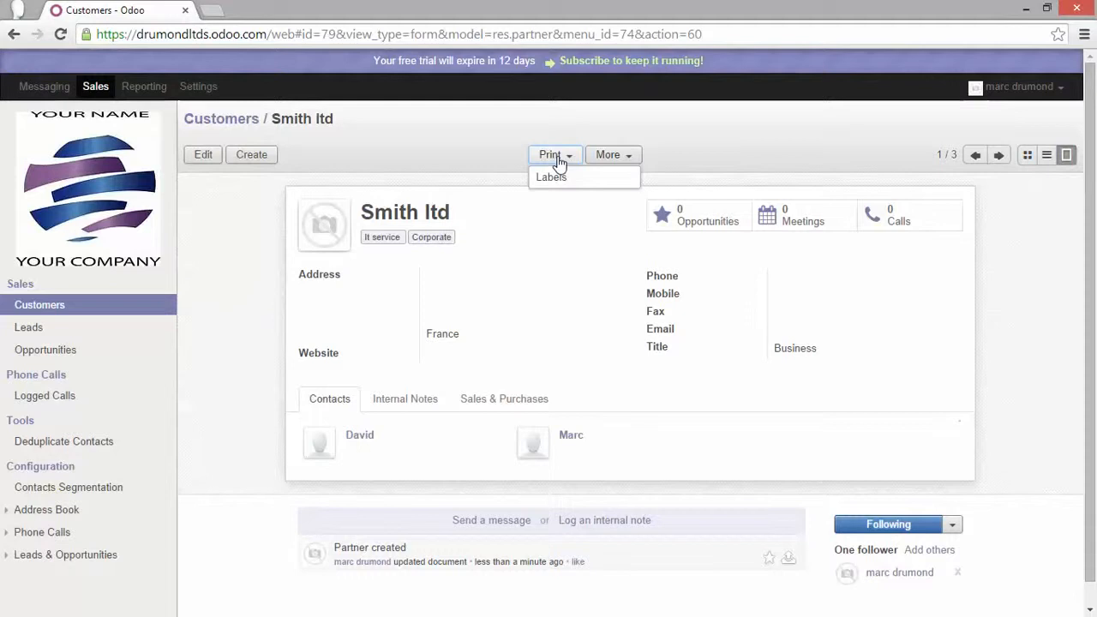
{"action": "left_click", "coordinate": [607, 154]}
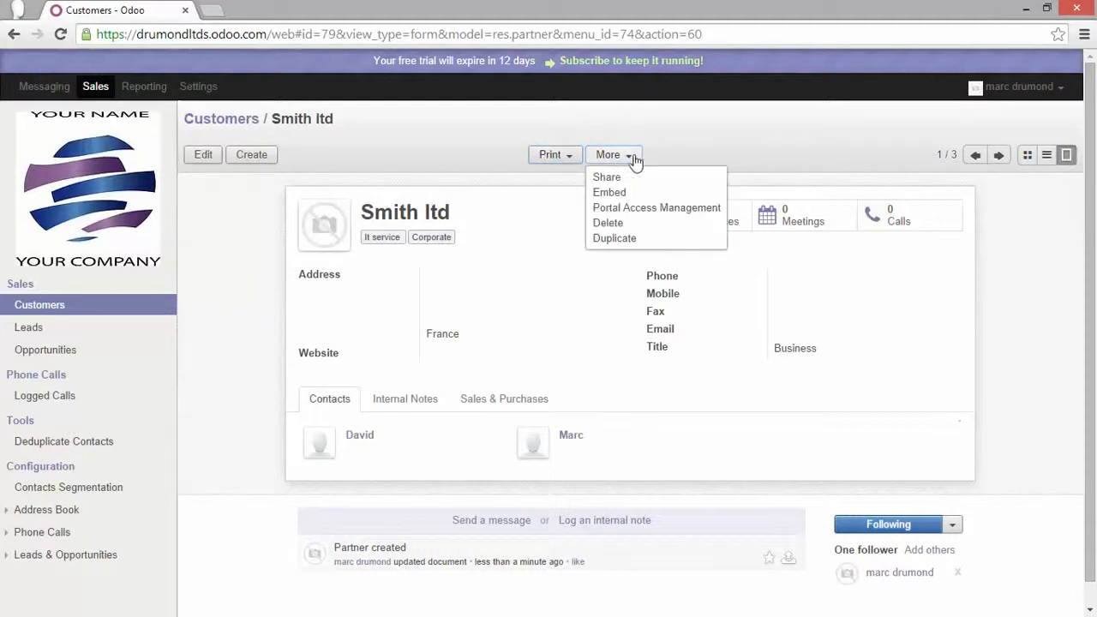
{"action": "mouse_move", "coordinate": [613, 239]}
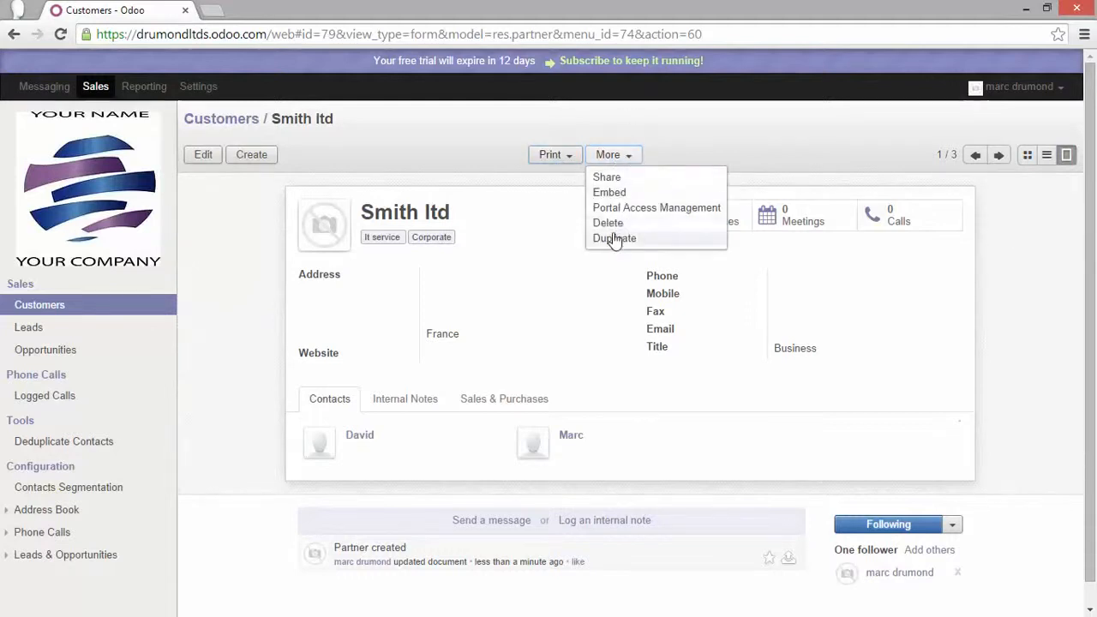
{"action": "mouse_move", "coordinate": [613, 247]}
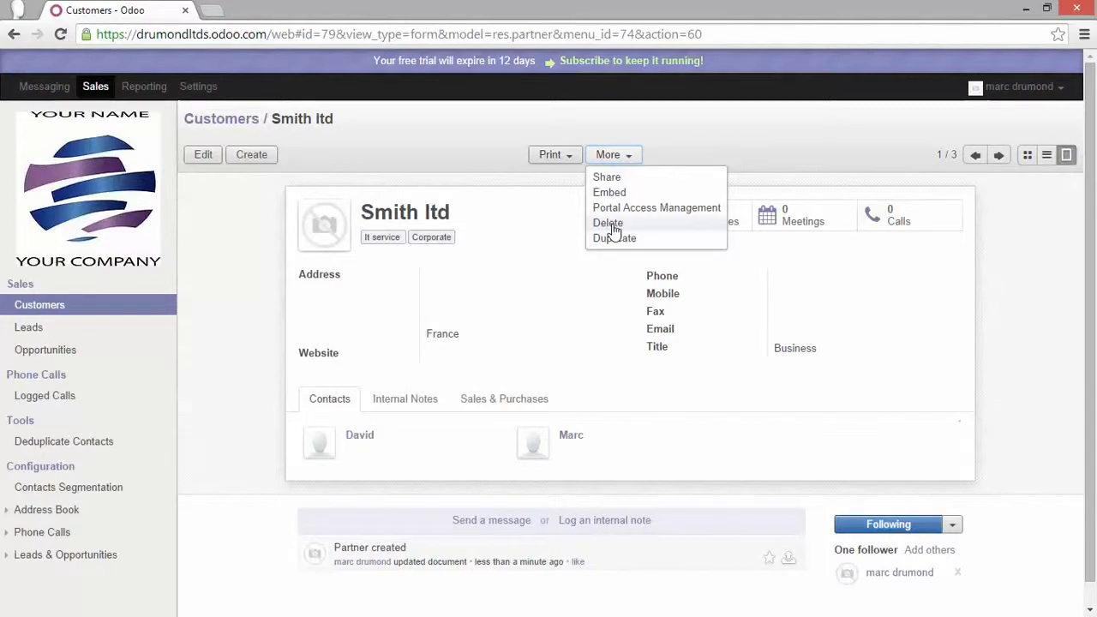
{"action": "mouse_move", "coordinate": [614, 238]}
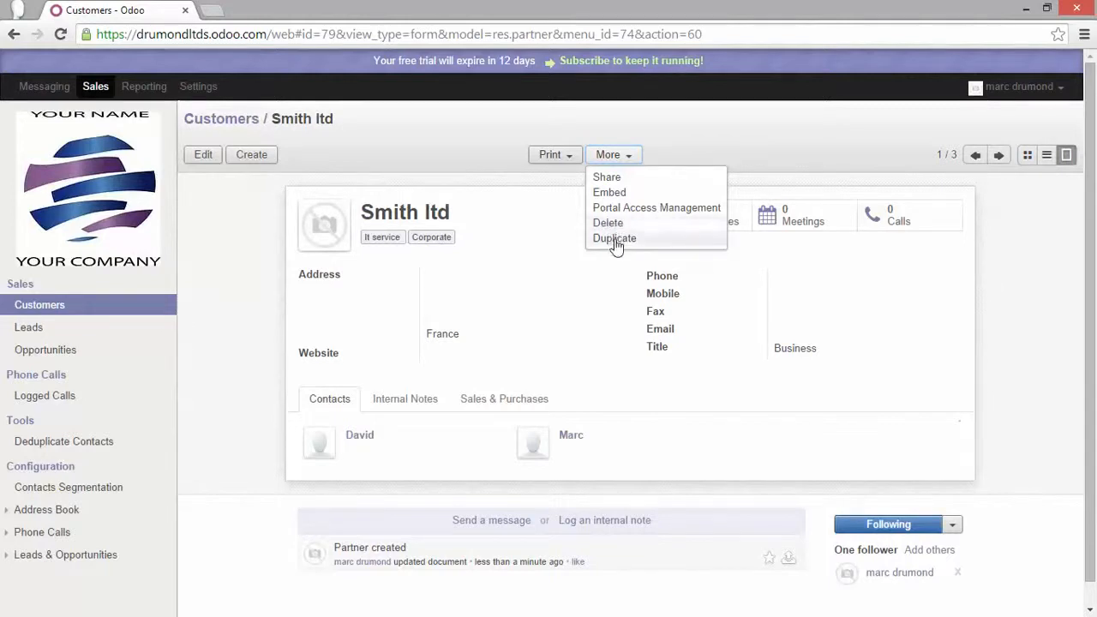